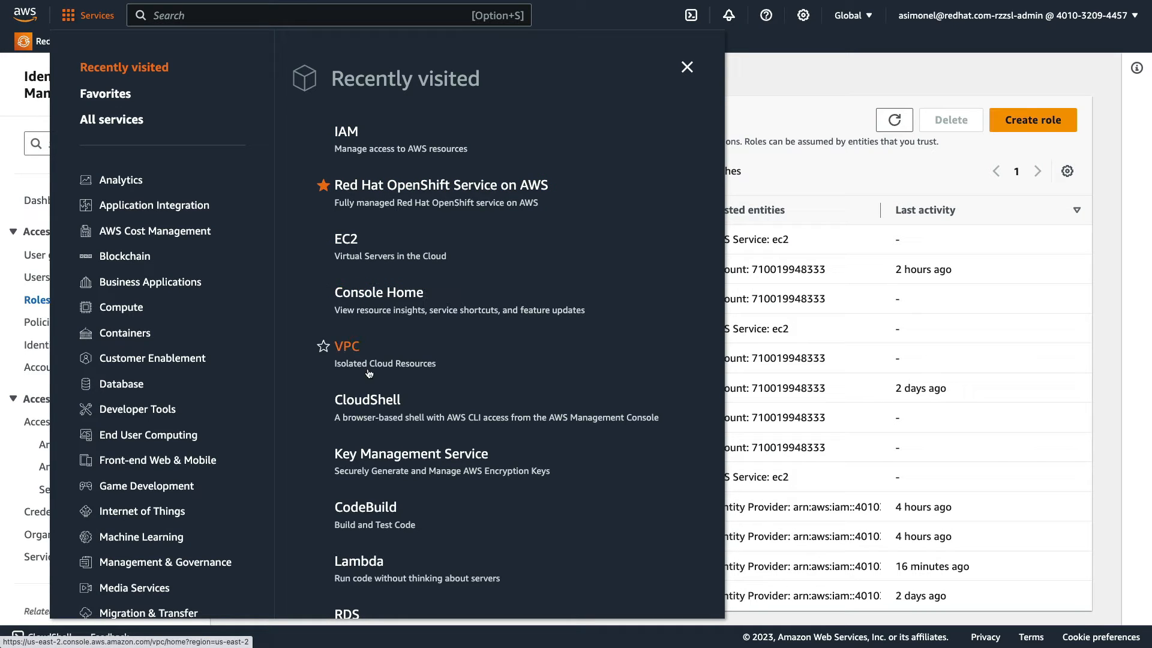
Go to the AWS Console Home page
{"action": "left_click", "coordinate": [441, 185]}
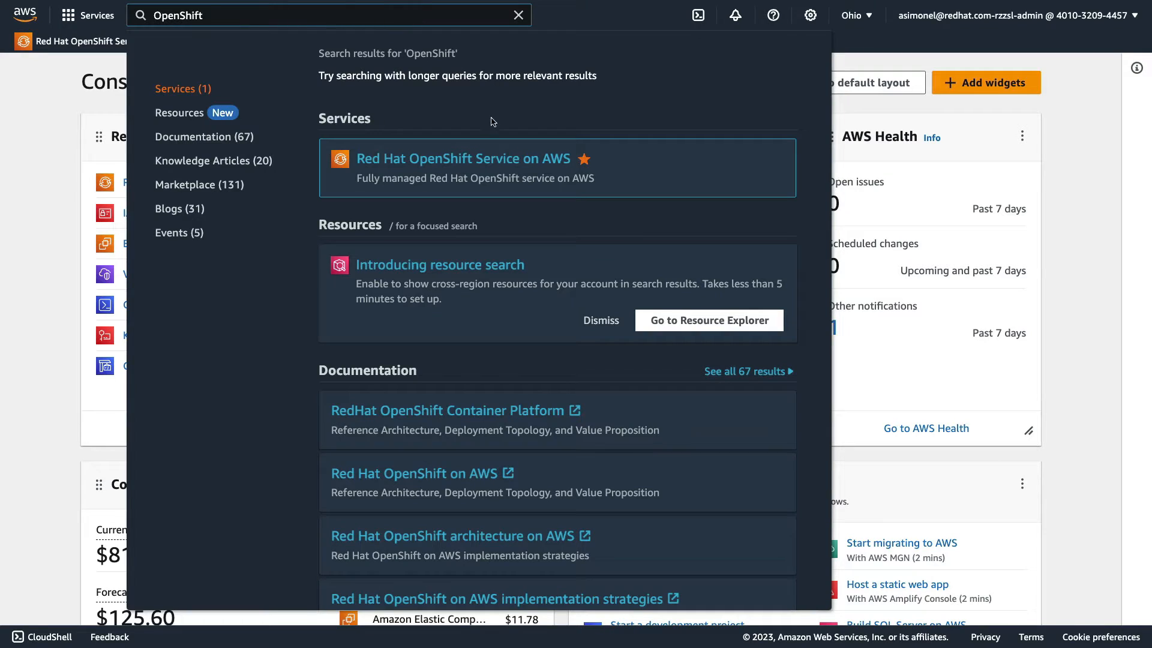
Open Red Hat OpenShift Service on AWS and start checking the ROSA prerequisites
{"action": "left_click", "coordinate": [463, 158]}
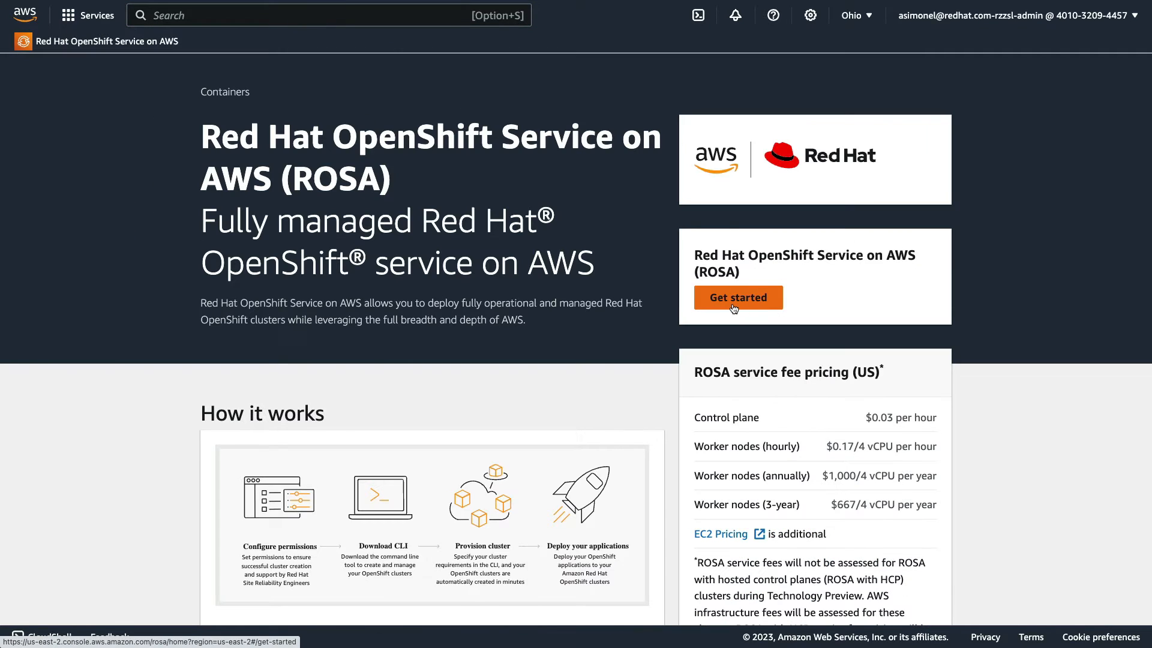
{"action": "left_click", "coordinate": [737, 297]}
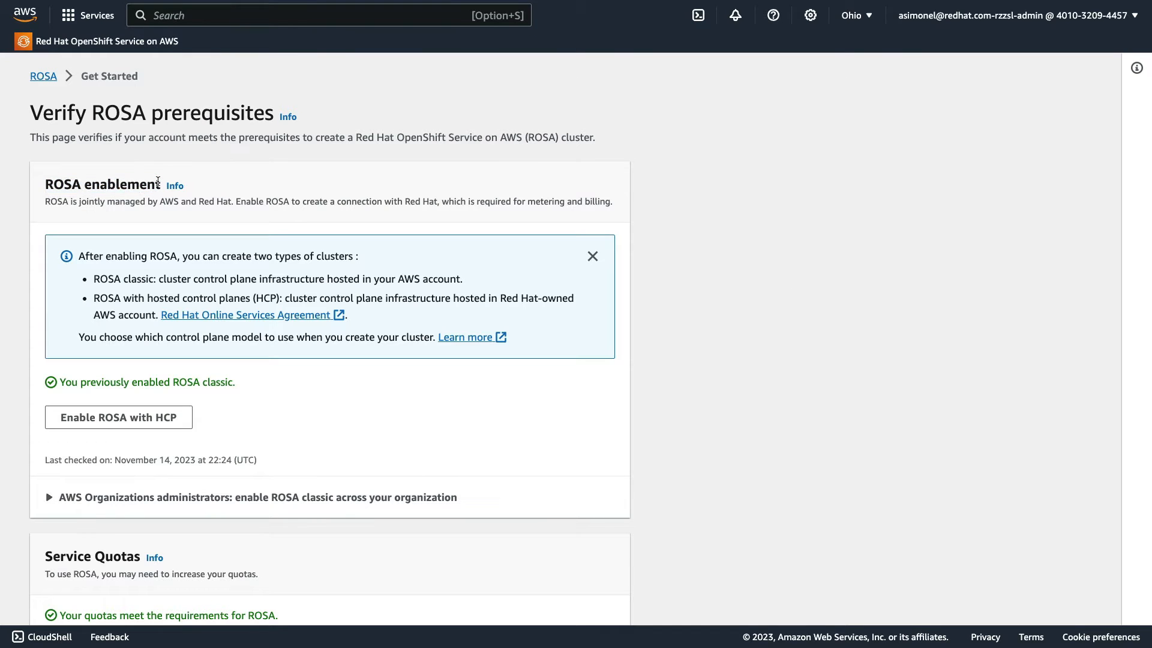
{"action": "left_click", "coordinate": [174, 186]}
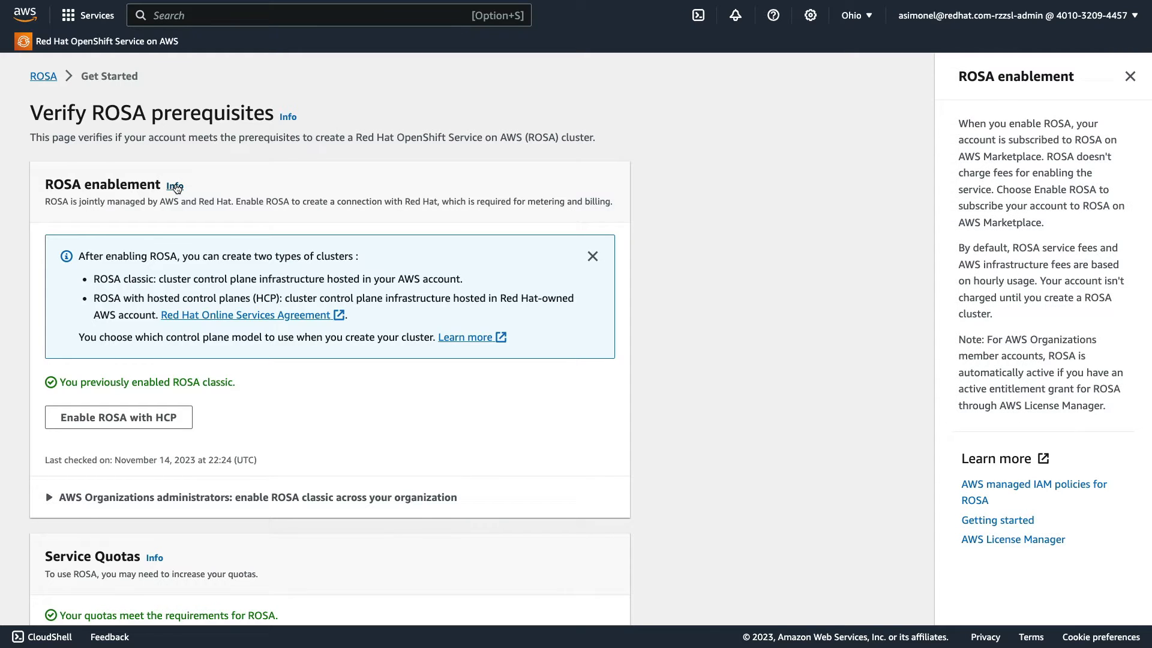
{"action": "mouse_move", "coordinate": [119, 431]}
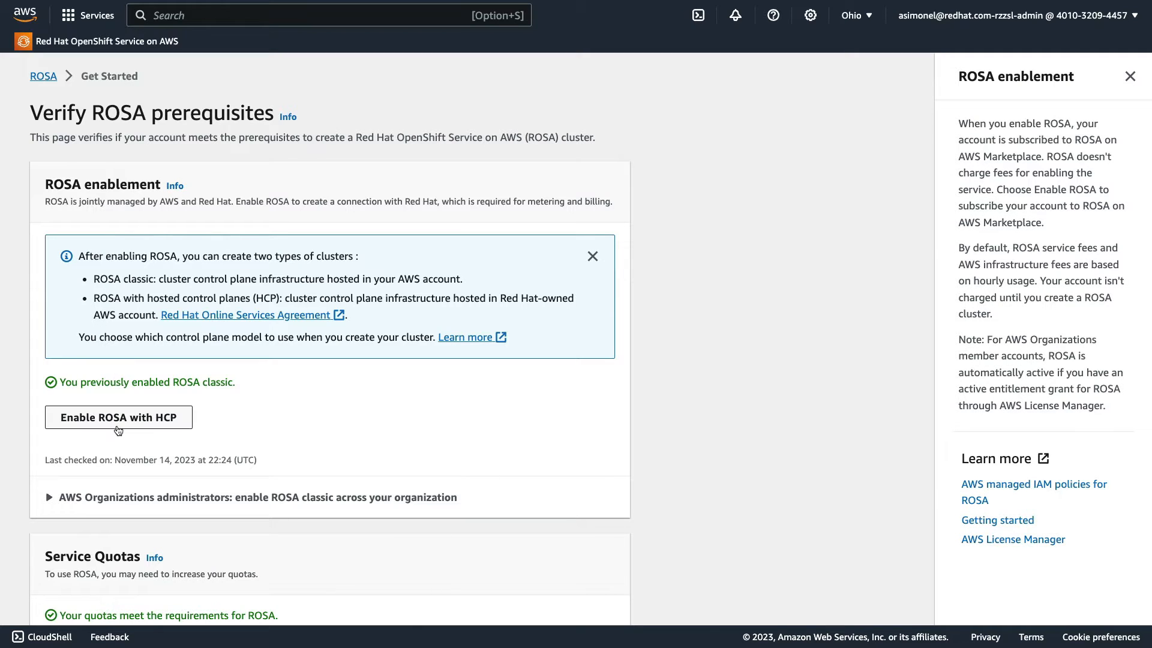
Enable ROSA with hosted control planes and continue setup on the Red Hat side
{"action": "left_click", "coordinate": [118, 417]}
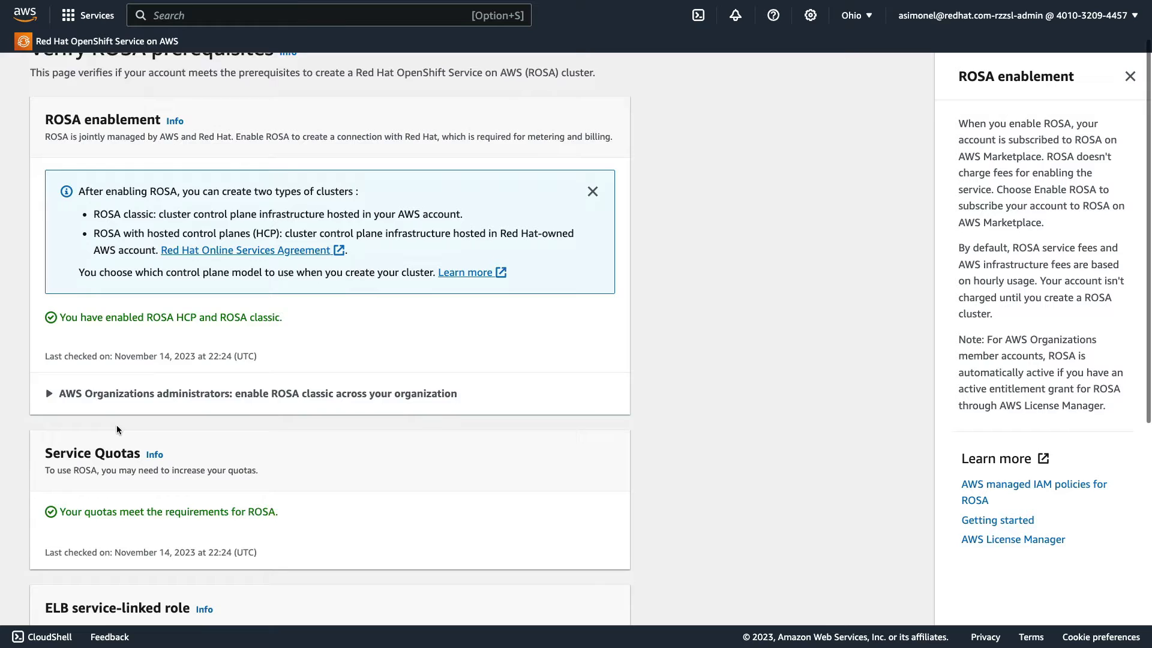
{"action": "scroll", "scroll_direction": "down", "scroll_amount": 3}
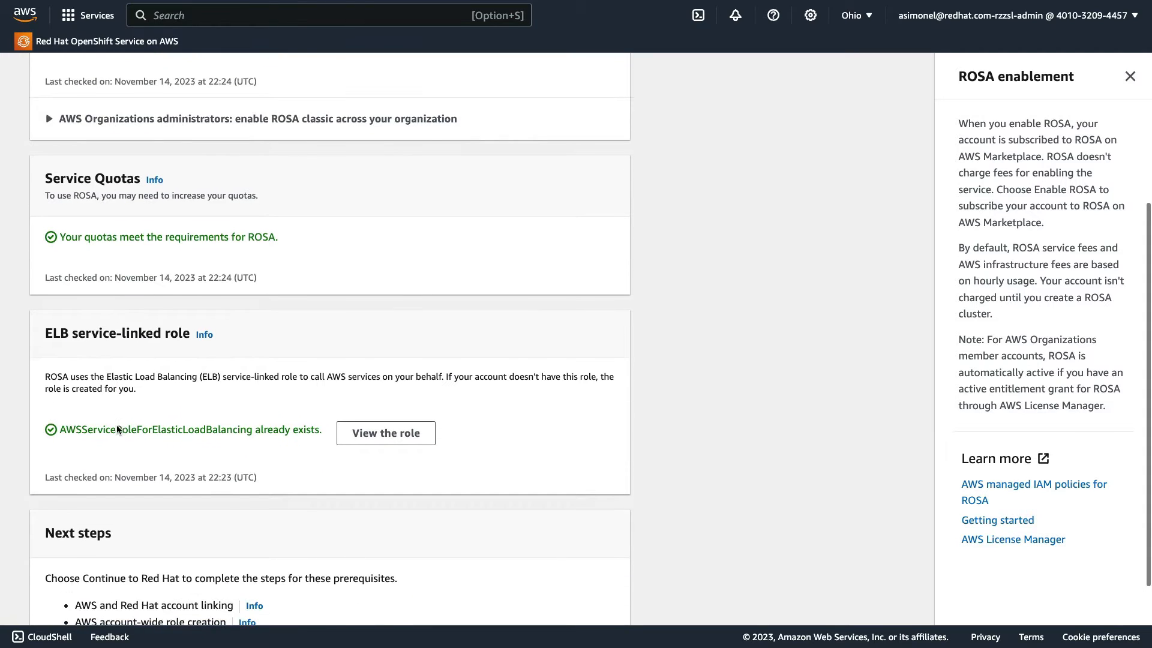
{"action": "scroll", "scroll_direction": "down", "scroll_amount": 3}
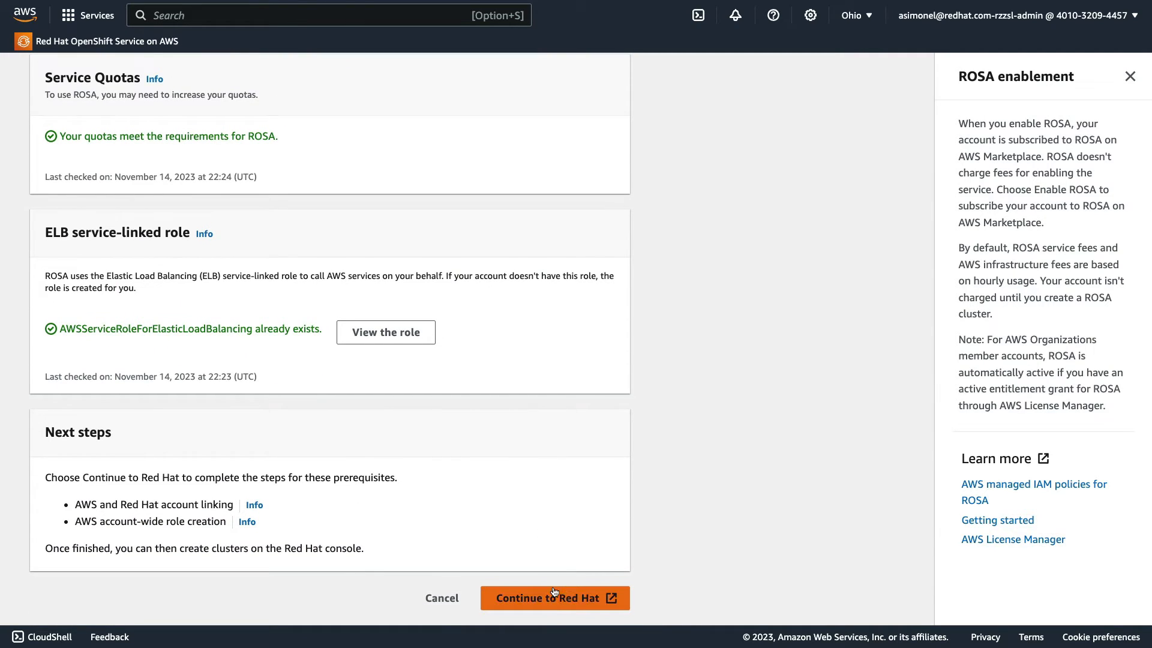
{"action": "left_click", "coordinate": [554, 598]}
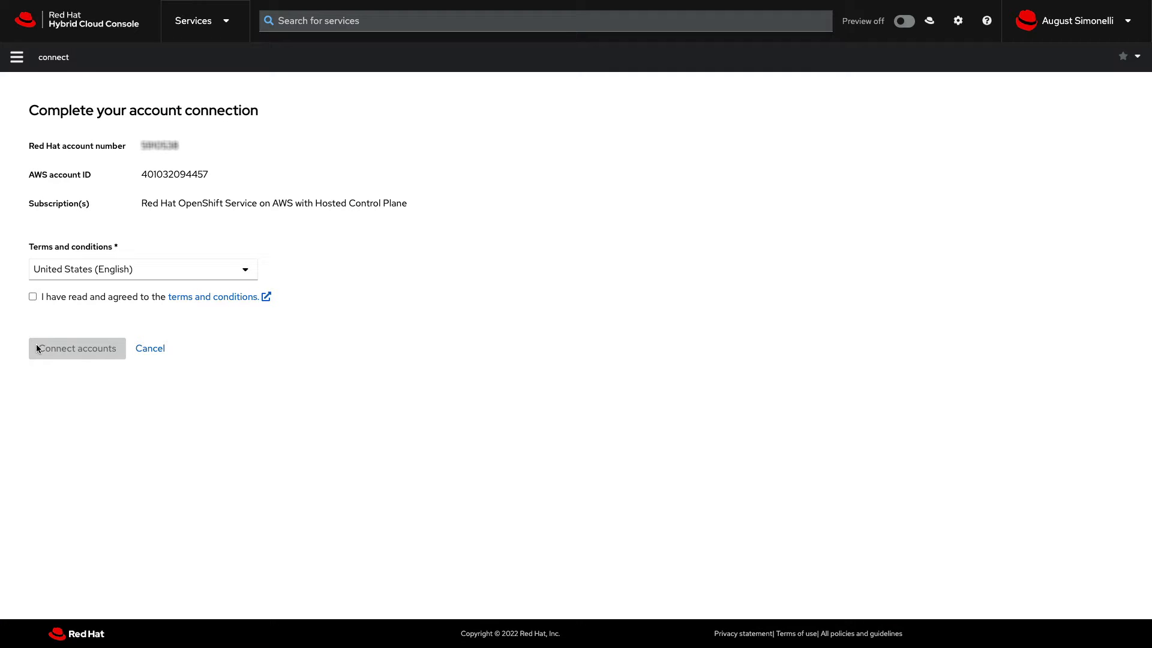
Accept the terms, connect the Red Hat and AWS accounts, and start a new cluster
{"action": "left_click", "coordinate": [33, 297]}
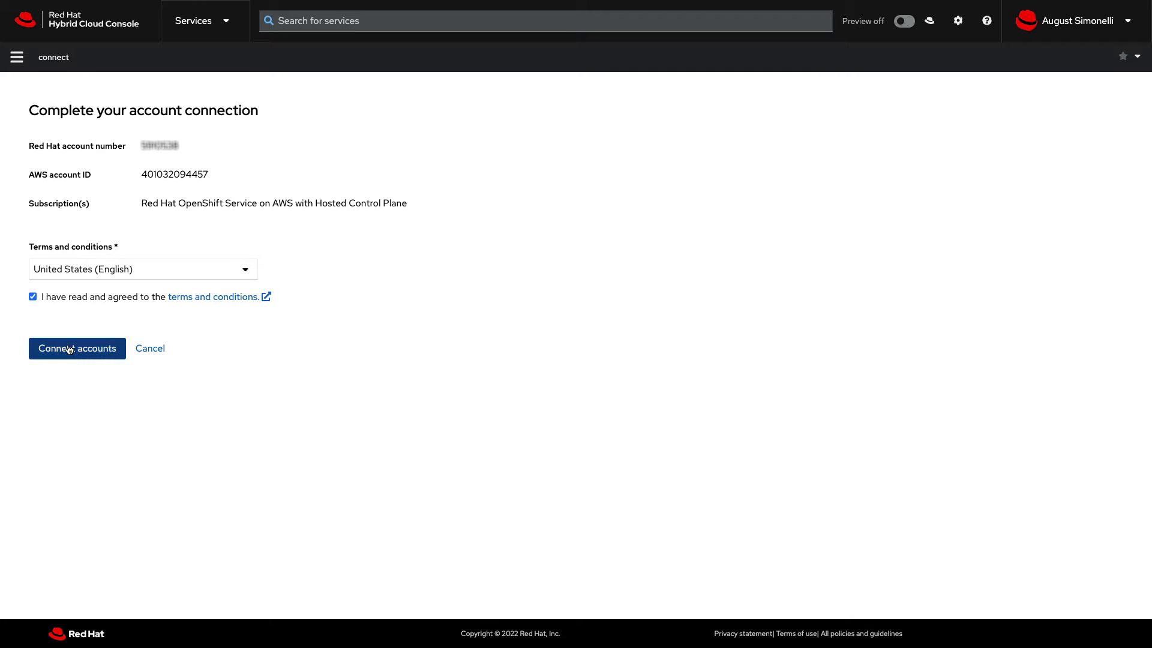
{"action": "left_click", "coordinate": [77, 348]}
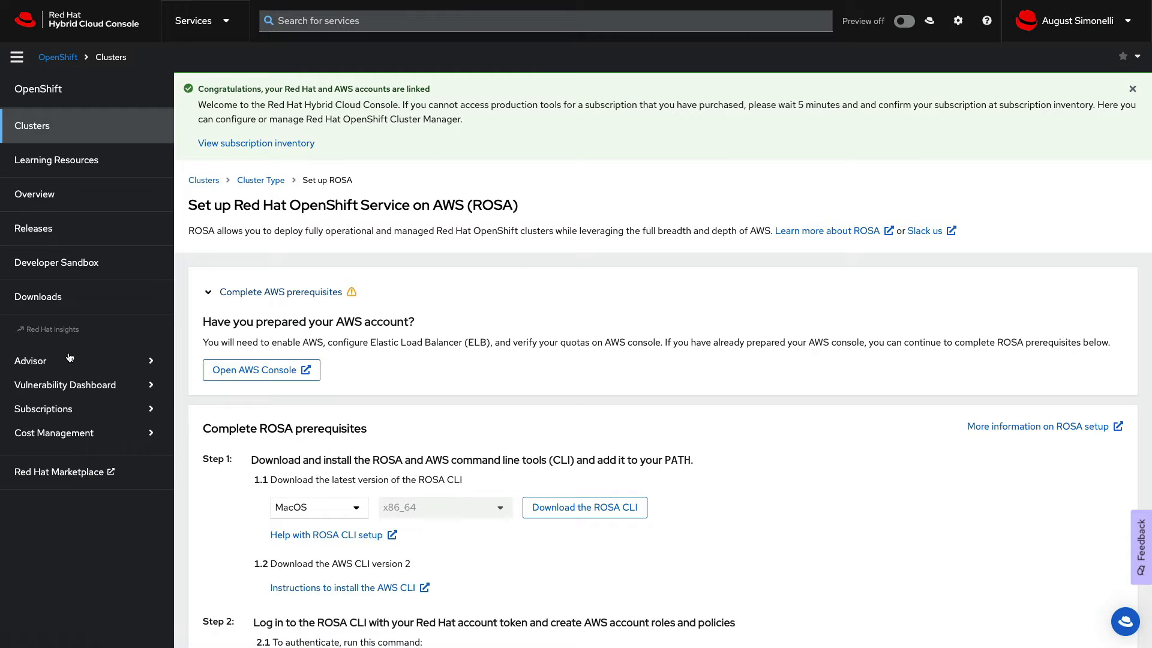
{"action": "left_click", "coordinate": [207, 292]}
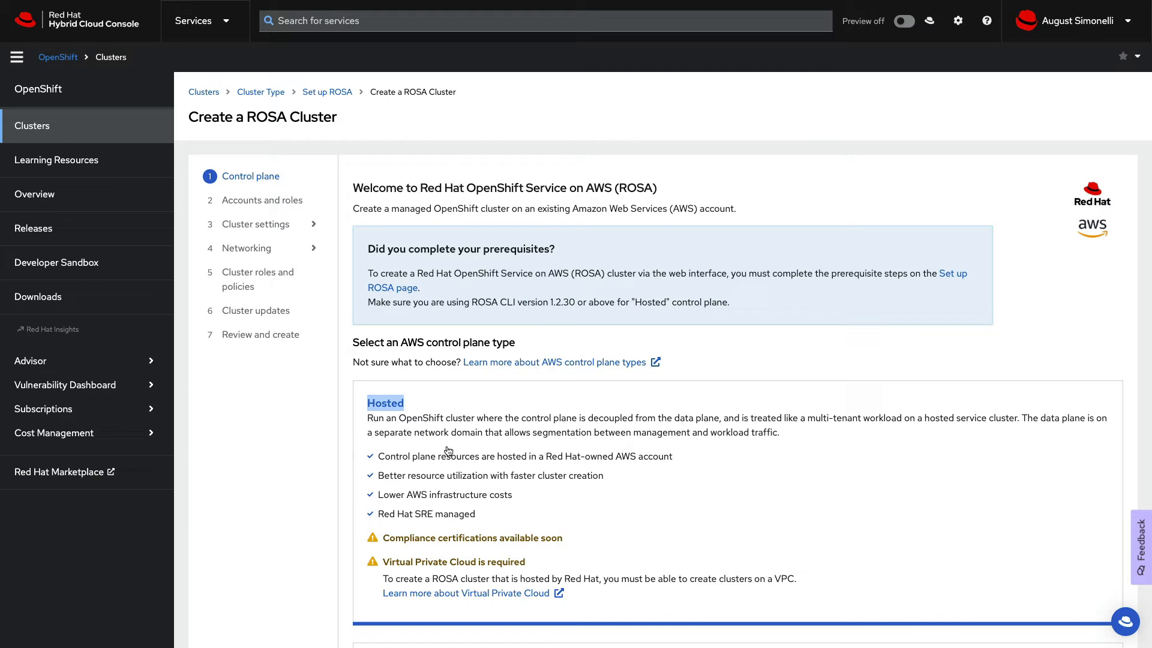
Keep Hosted control plane, expand the new-AWS-account guide, and copy the account-roles command
{"action": "scroll", "scroll_direction": "down", "scroll_amount": 3}
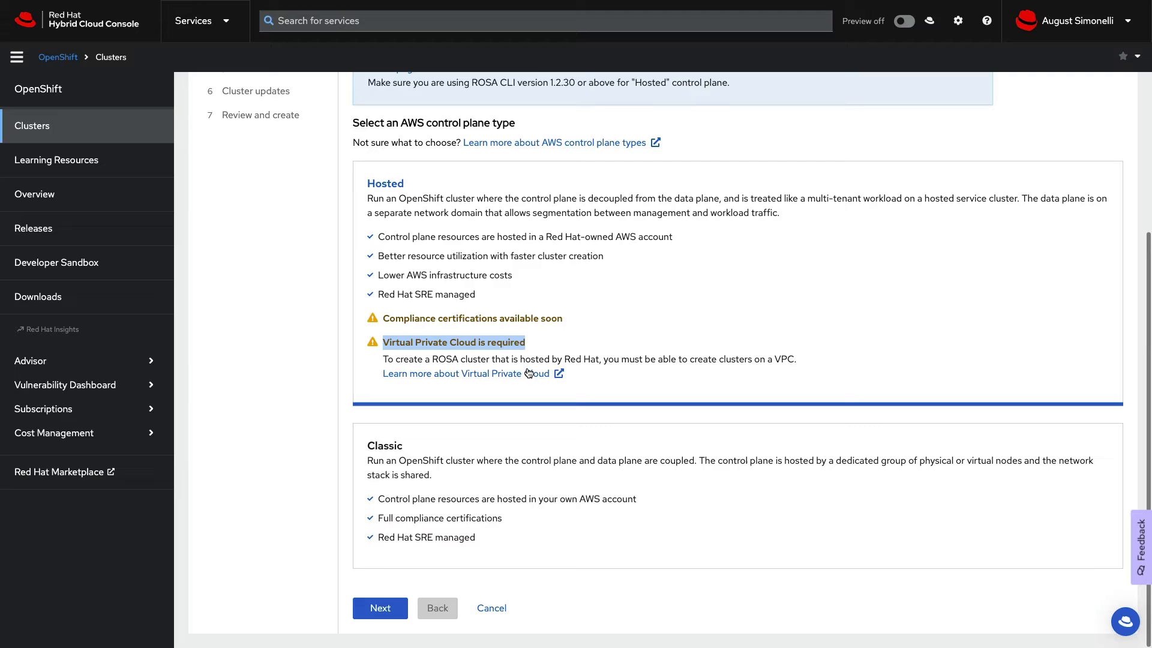
{"action": "left_click", "coordinate": [380, 608]}
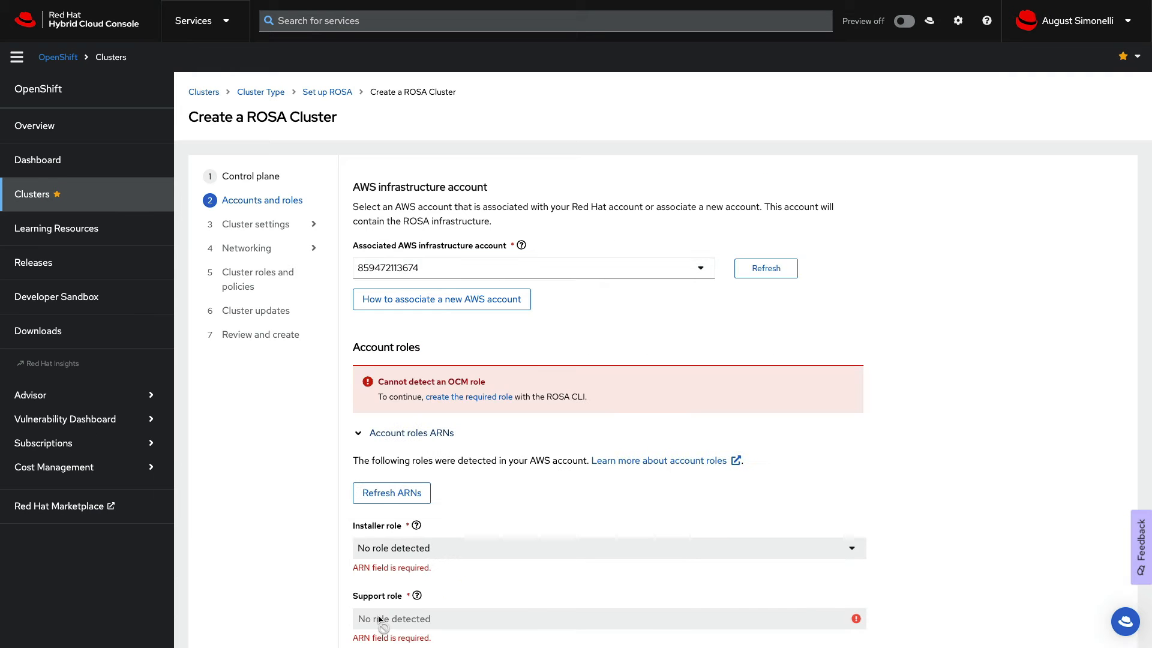
{"action": "left_click", "coordinate": [441, 299]}
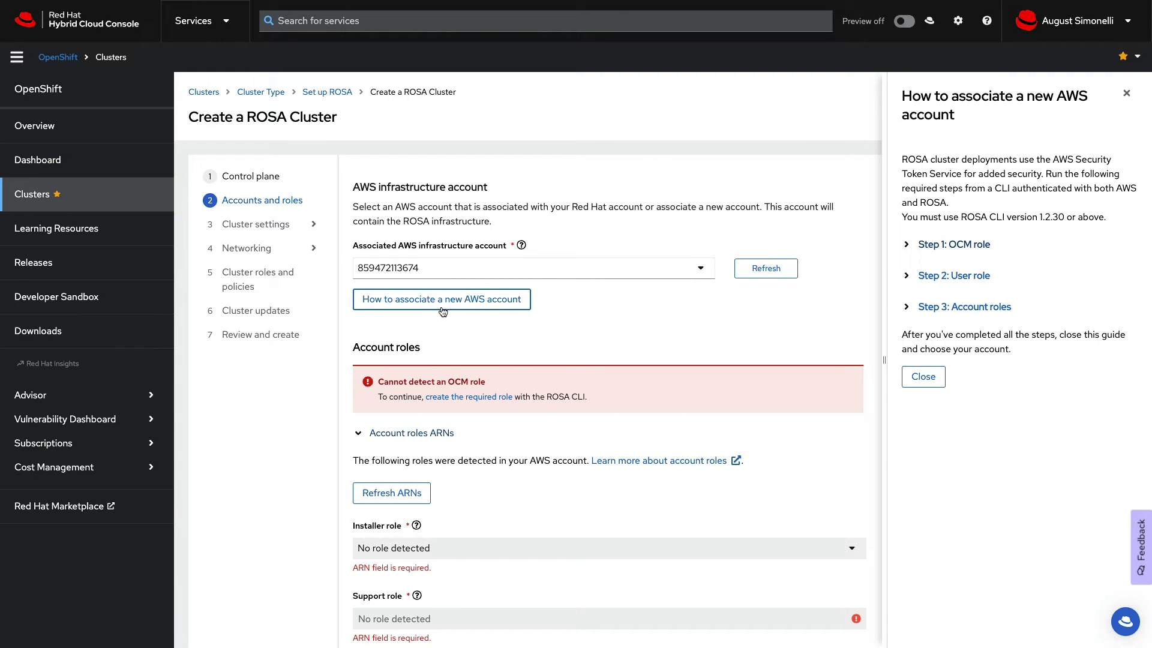
{"action": "mouse_move", "coordinate": [869, 250]}
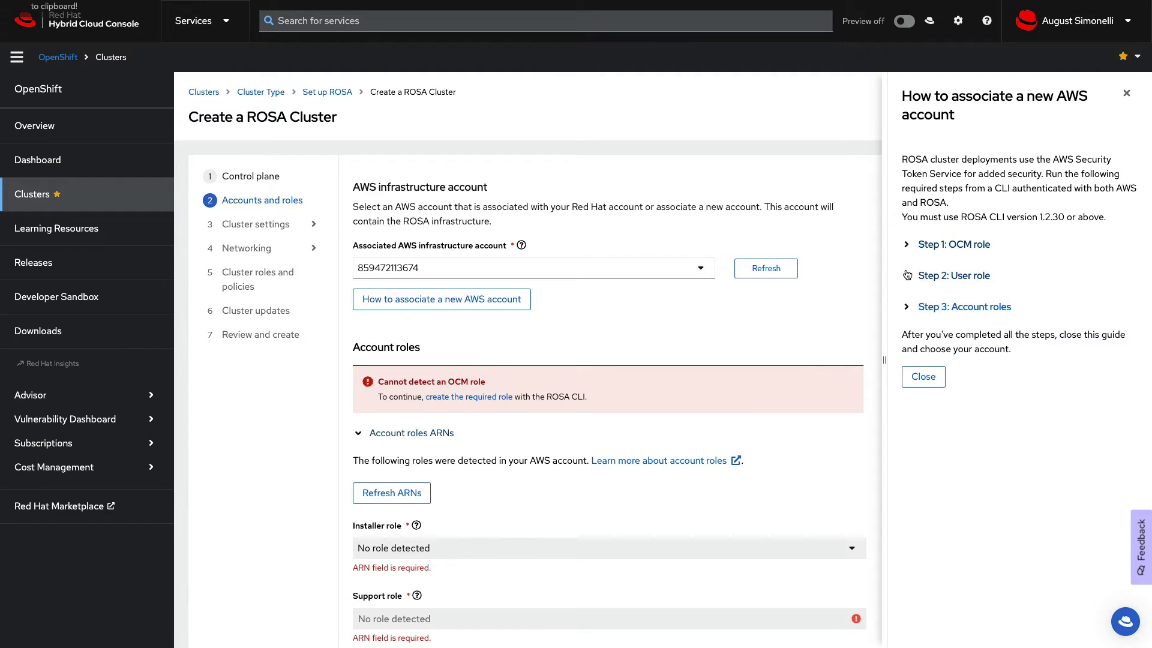
{"action": "left_click", "coordinate": [954, 275]}
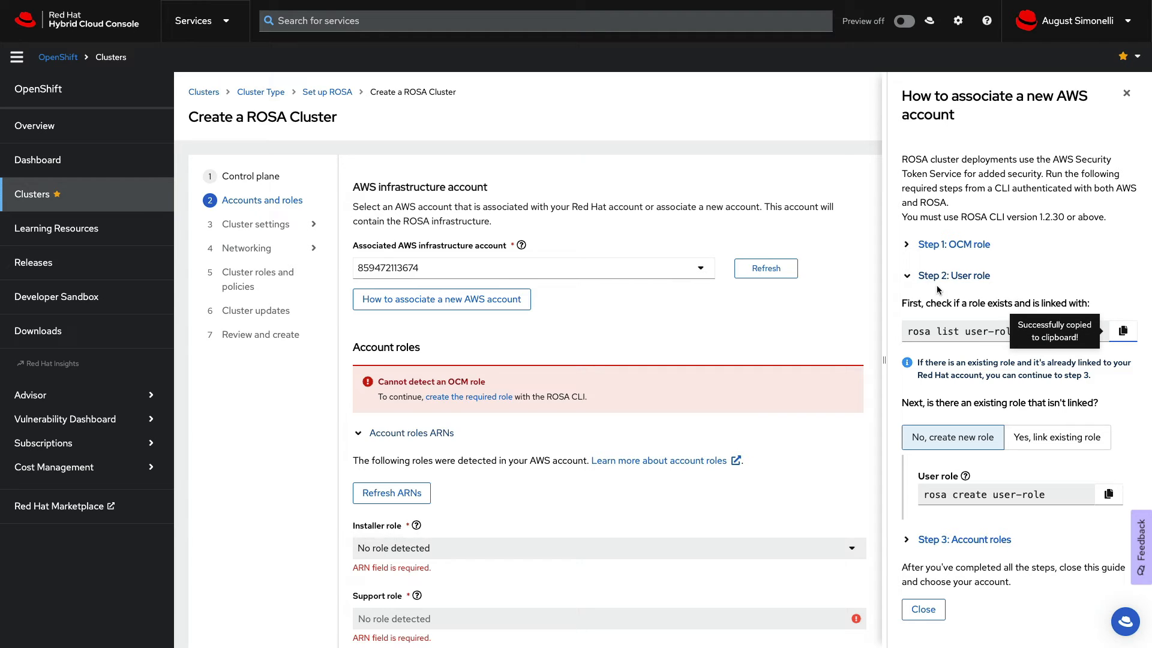
{"action": "left_click", "coordinate": [964, 307]}
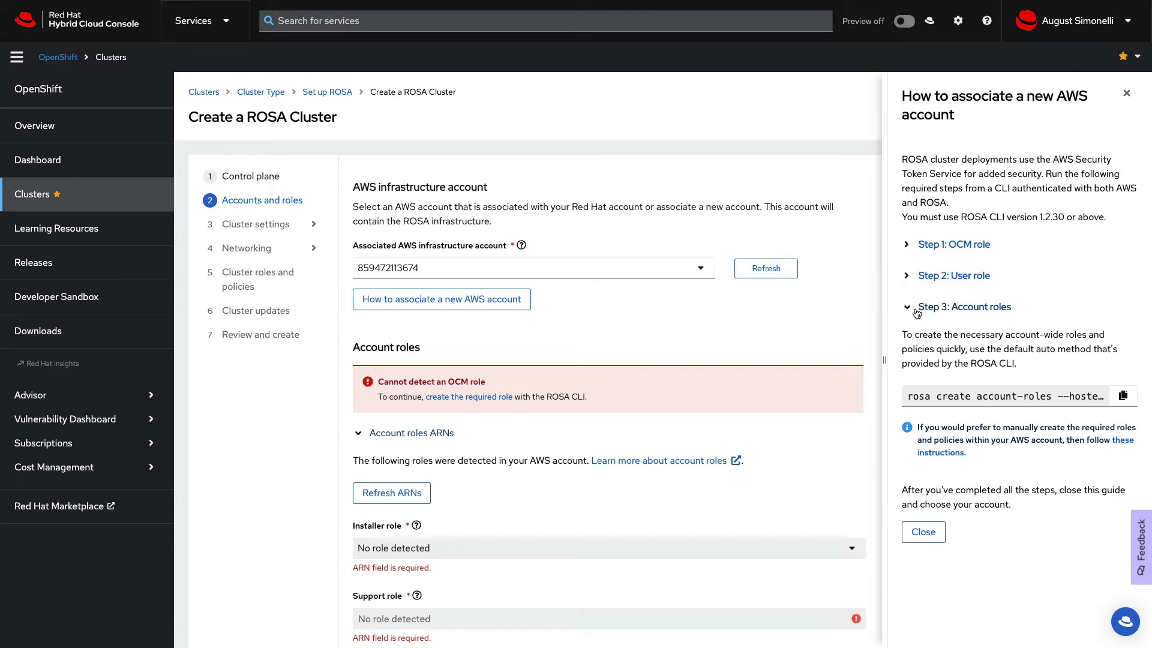
{"action": "left_click", "coordinate": [1122, 395]}
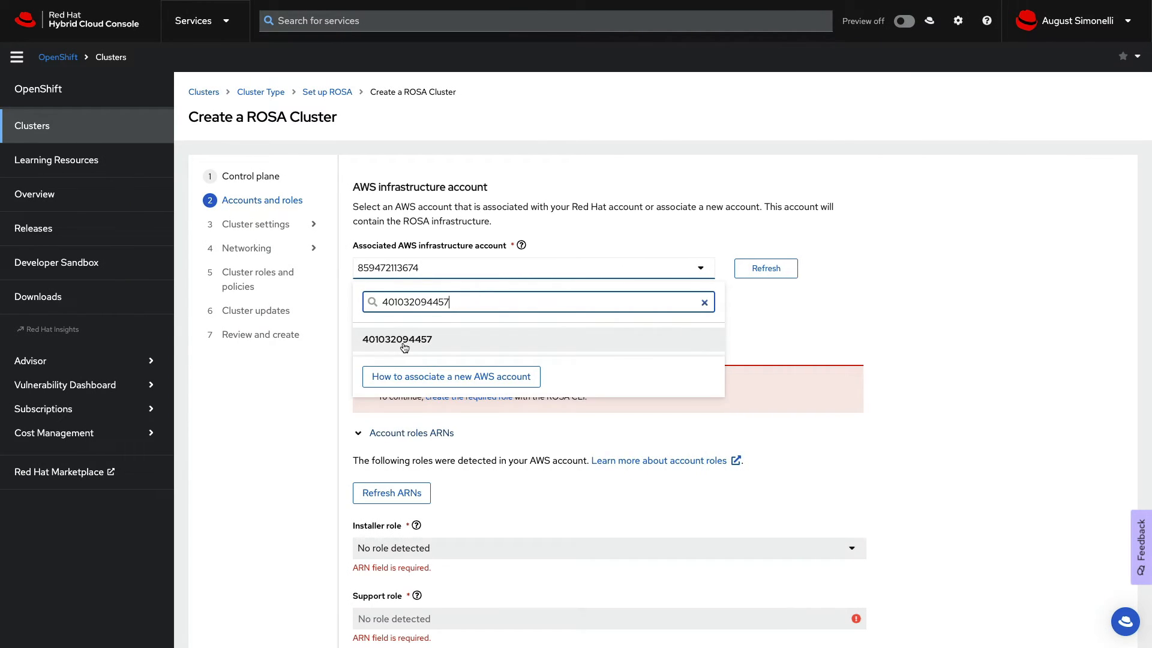
{"action": "left_click", "coordinate": [398, 338]}
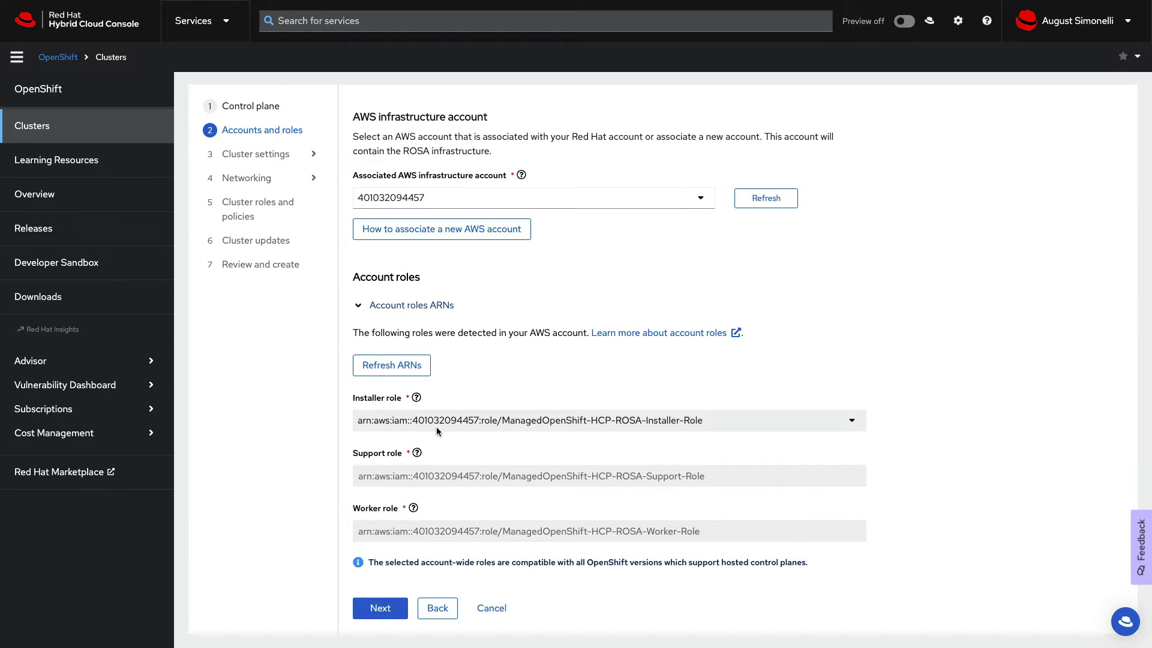
{"action": "mouse_move", "coordinate": [713, 429]}
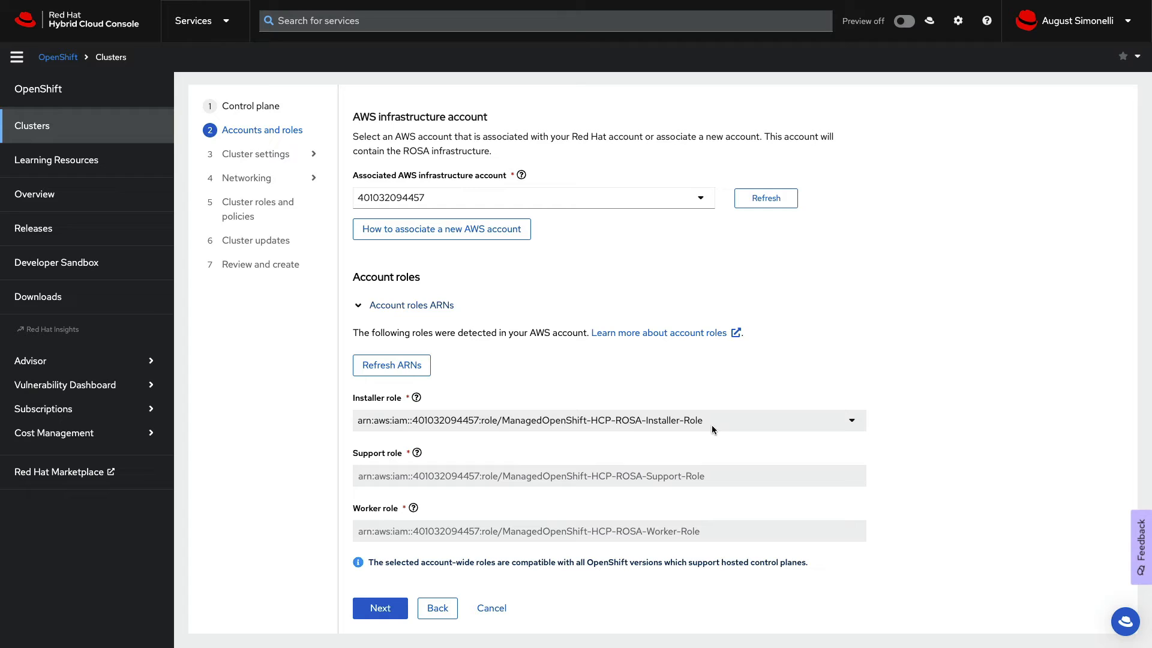
{"action": "mouse_move", "coordinate": [634, 540]}
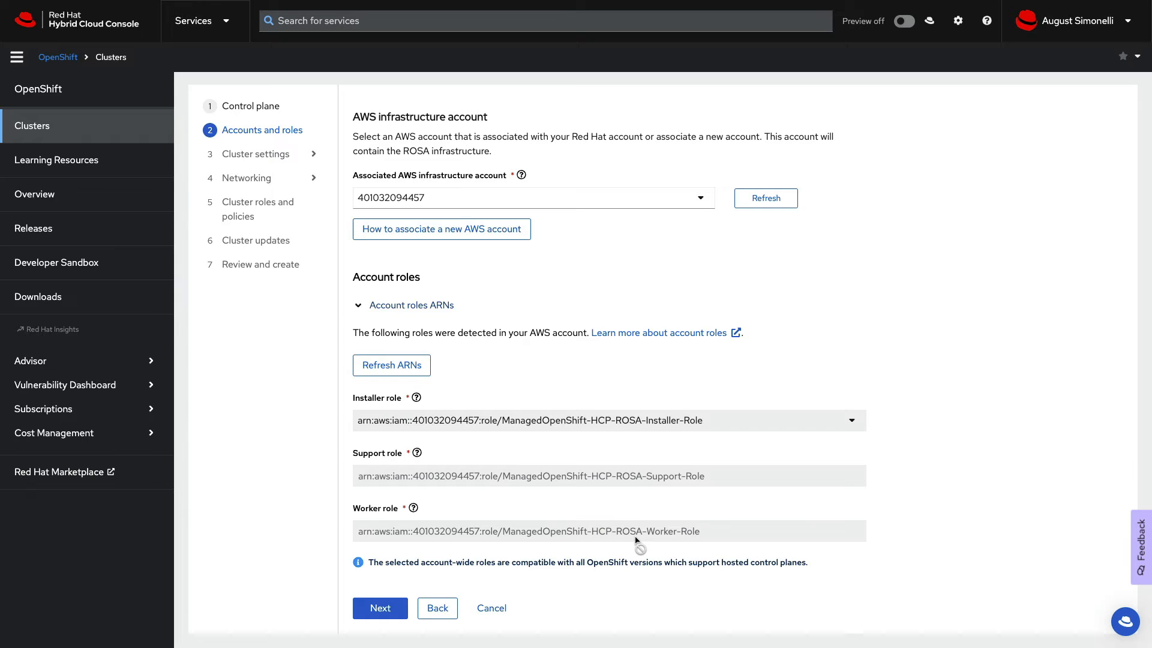
{"action": "left_click", "coordinate": [380, 608]}
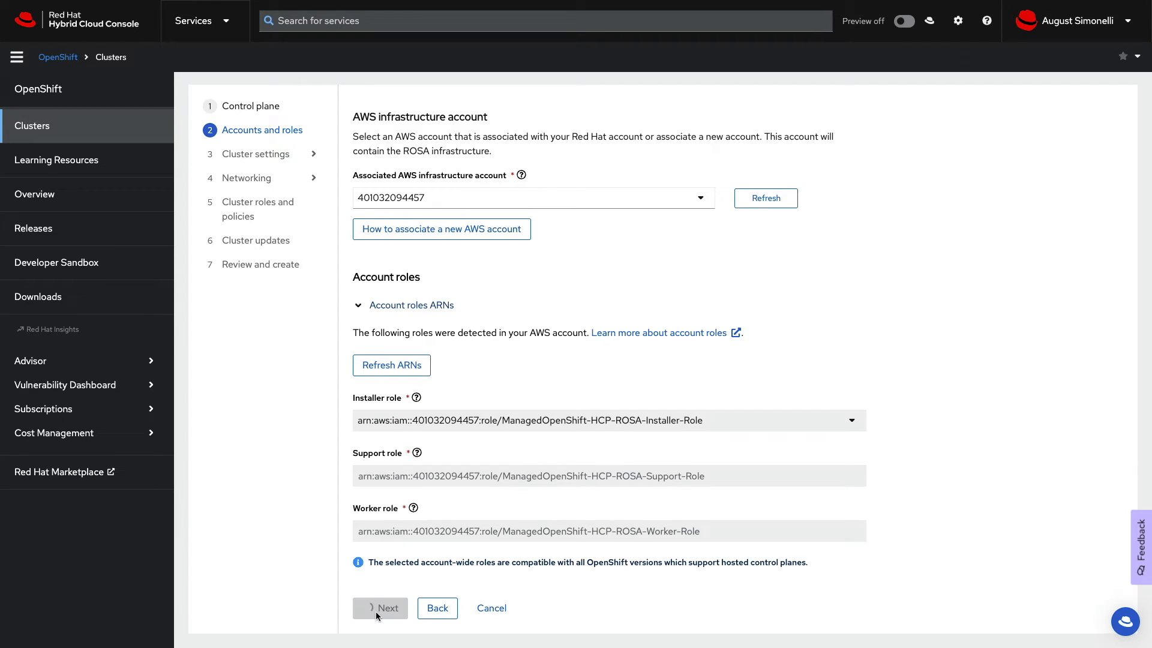
{"action": "left_click", "coordinate": [379, 608]}
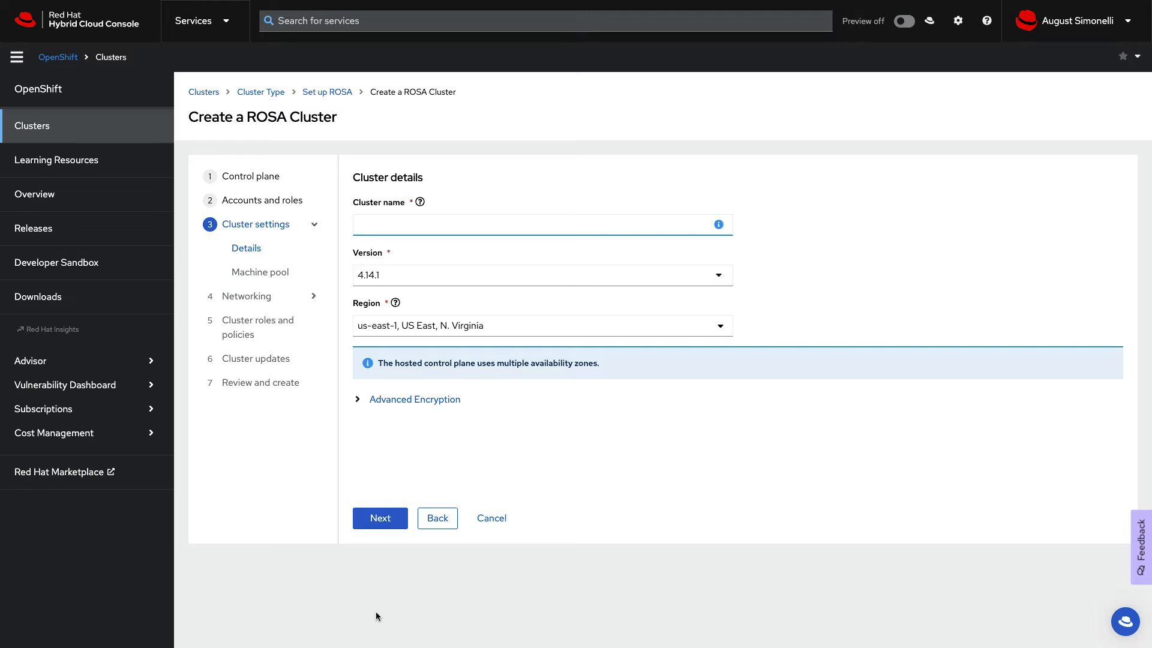
Name the cluster mycluster with version 4.14.1 in region us-east-2
{"action": "type", "text": "my"}
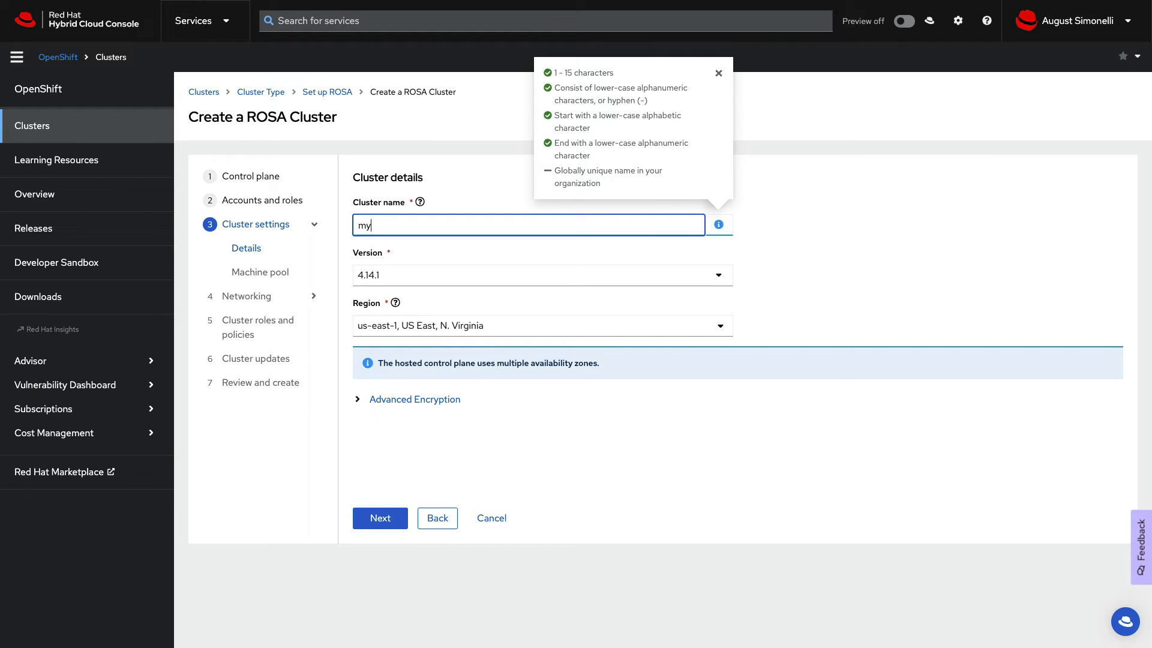
{"action": "left_click", "coordinate": [543, 275]}
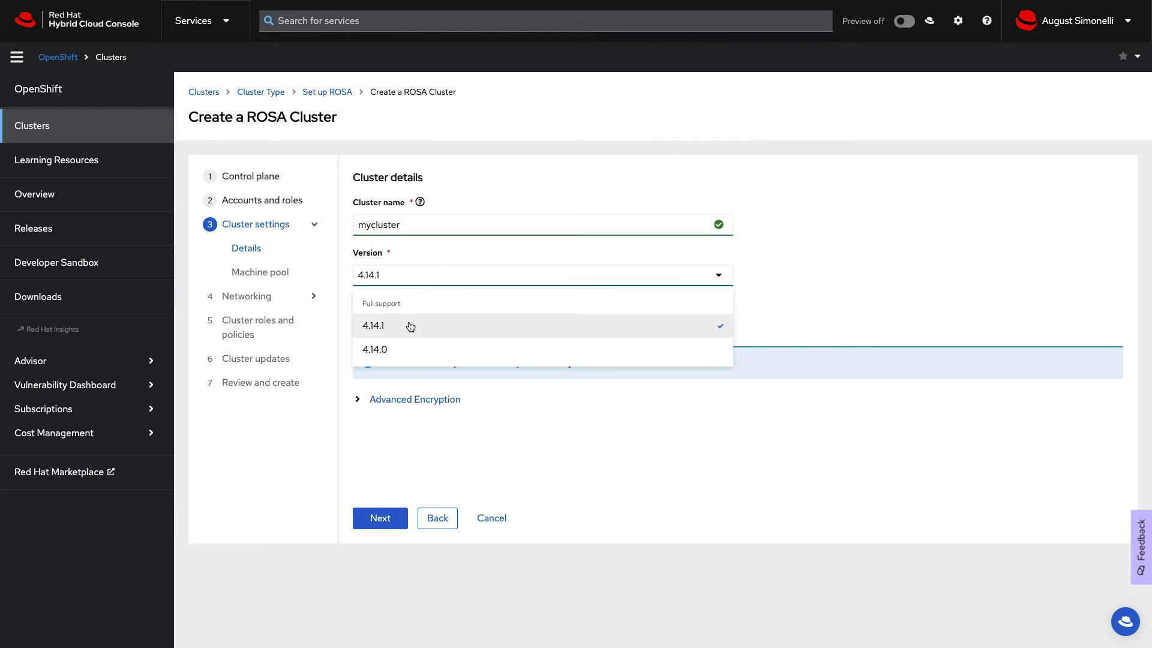
{"action": "left_click", "coordinate": [372, 325]}
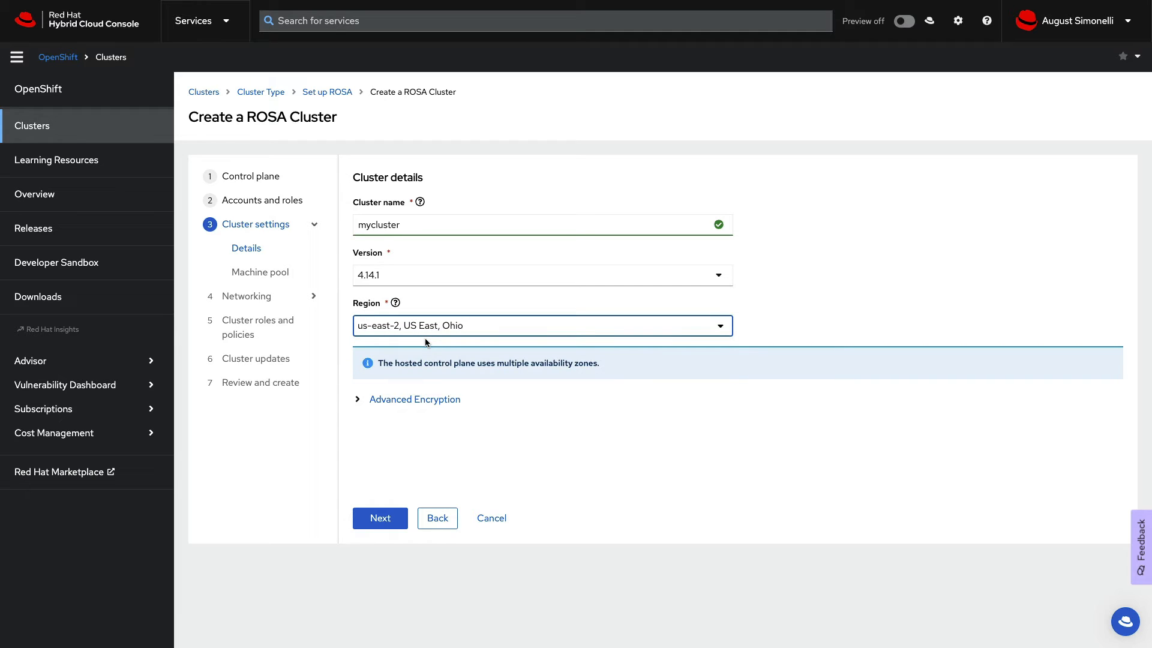
{"action": "left_click", "coordinate": [379, 518]}
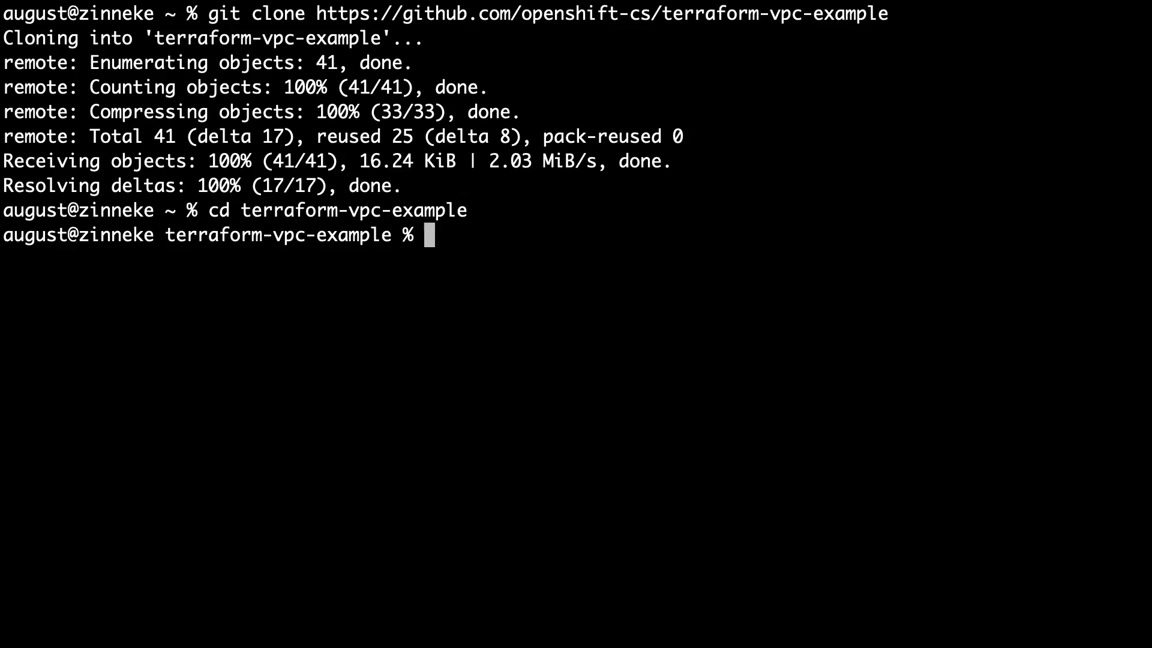
Run terraform apply in the terraform-vpc-example directory
{"action": "type", "text": "terraform apply"}
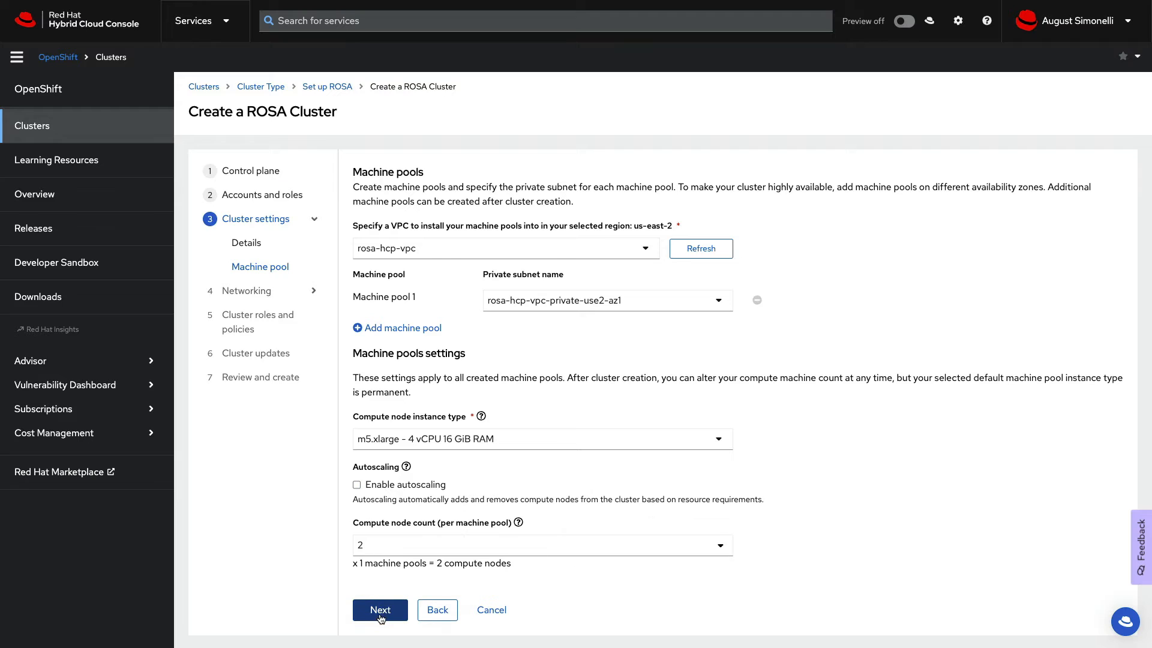
Accept the machine pool and default CIDR ranges, then browse the existing OIDC config IDs
{"action": "left_click", "coordinate": [379, 609]}
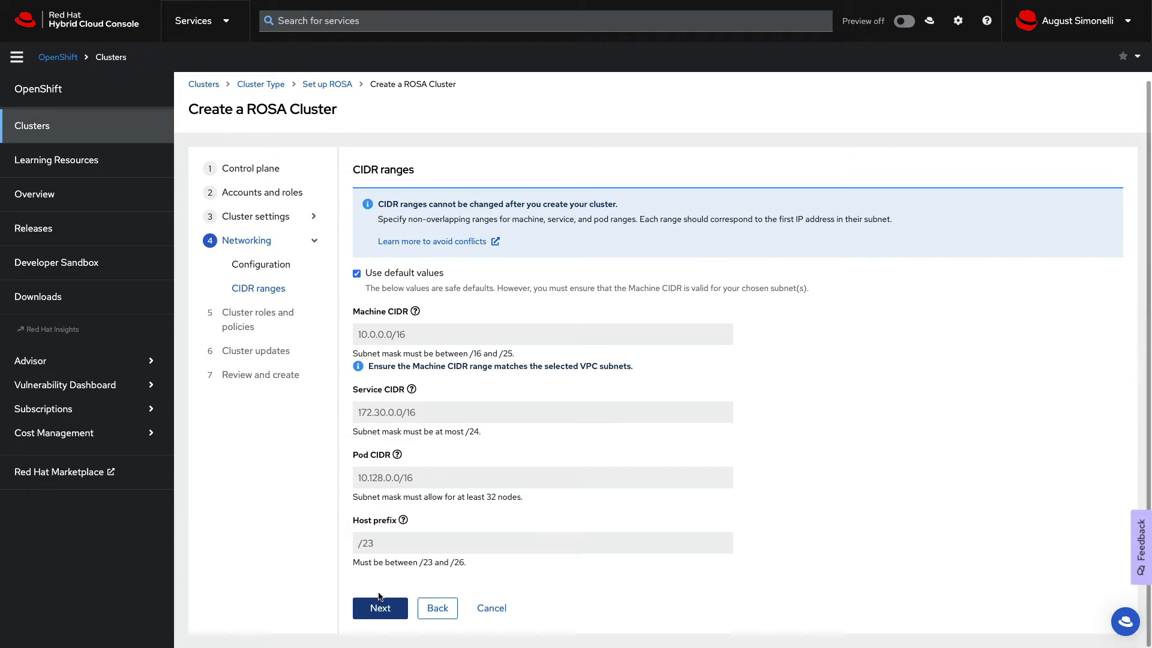
{"action": "left_click", "coordinate": [380, 608]}
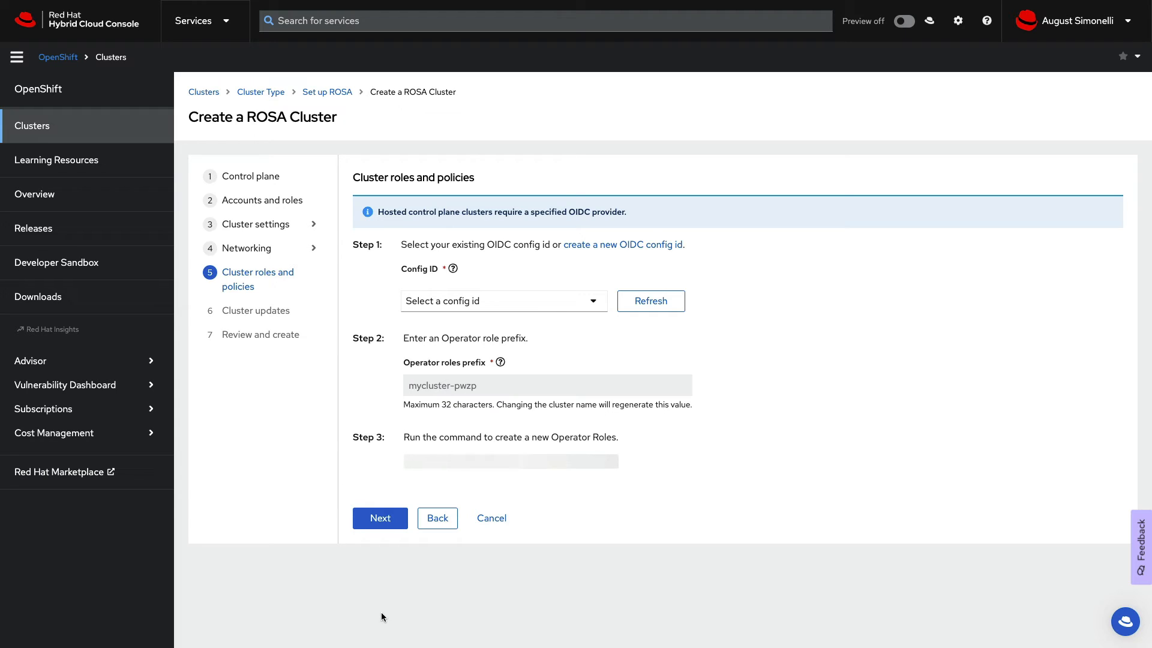
{"action": "mouse_move", "coordinate": [456, 250]}
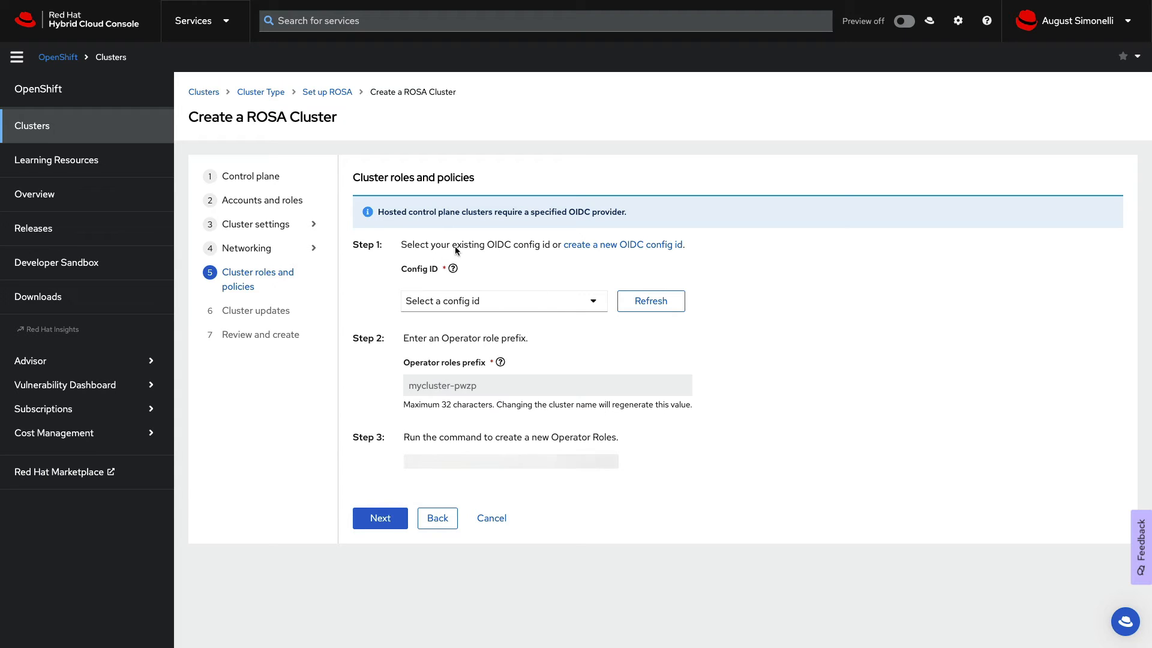
{"action": "left_click", "coordinate": [503, 301]}
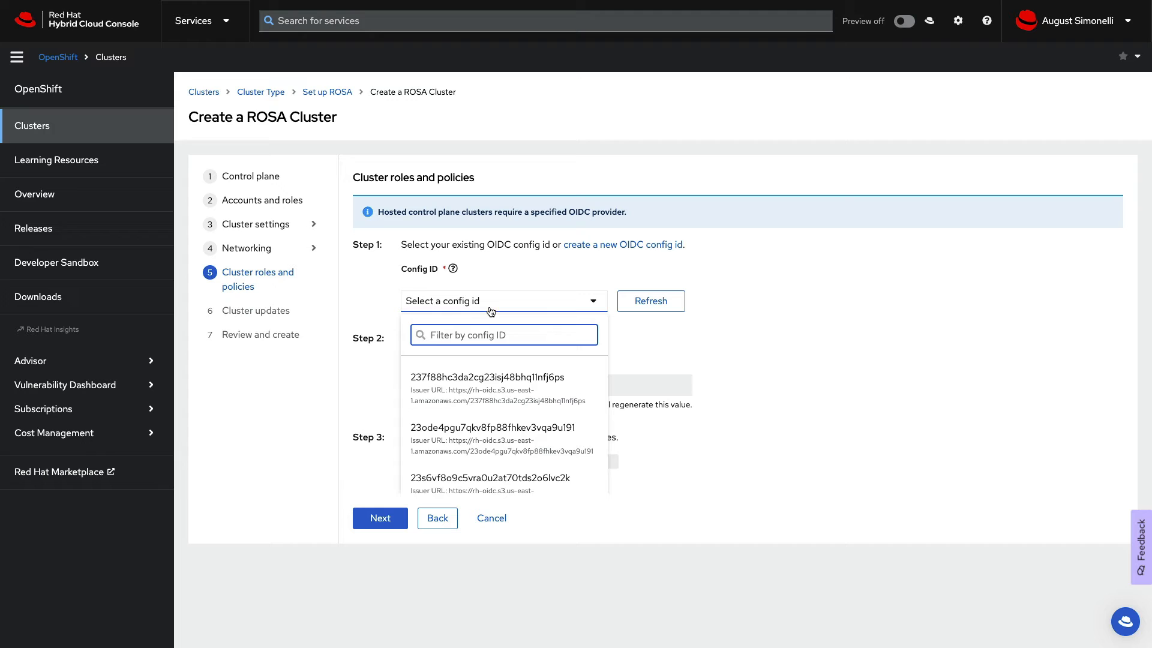
{"action": "left_click", "coordinate": [623, 245]}
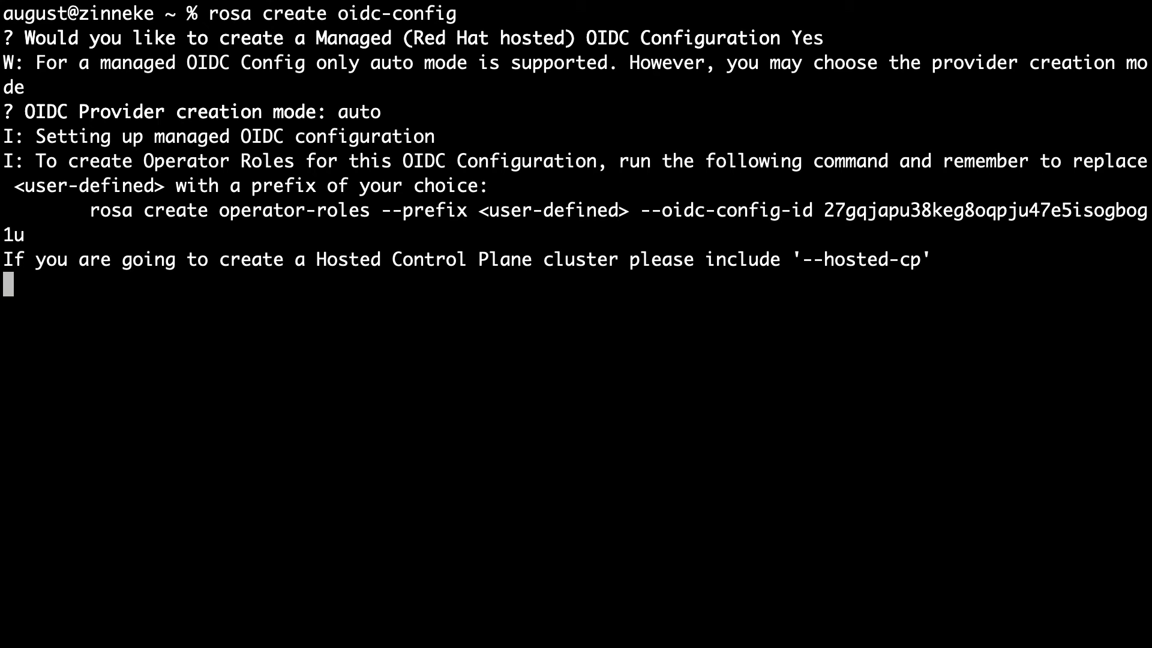
Confirm the OIDC provider and create operator roles prefixed mycluster-pwzp with the HCP installer role
{"action": "key", "text": "Enter"}
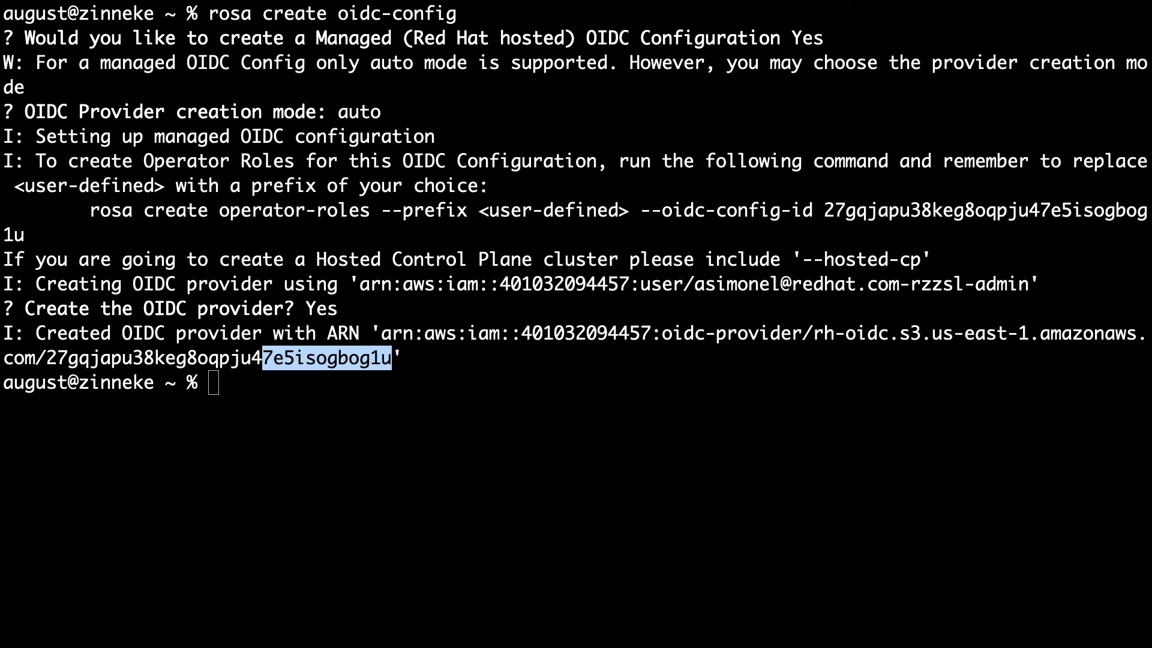
{"action": "type", "text": "rosa create operator-roles --prefix \"mycluster-pwzp\" --oidc-config-id \"27gqjapu38keg8oqpju47e5isogbog1u\" --hosted-cp --installer-role-arn arn:aws:iam::401032094457:role/ManagedOpenShift-HCP-ROS"}
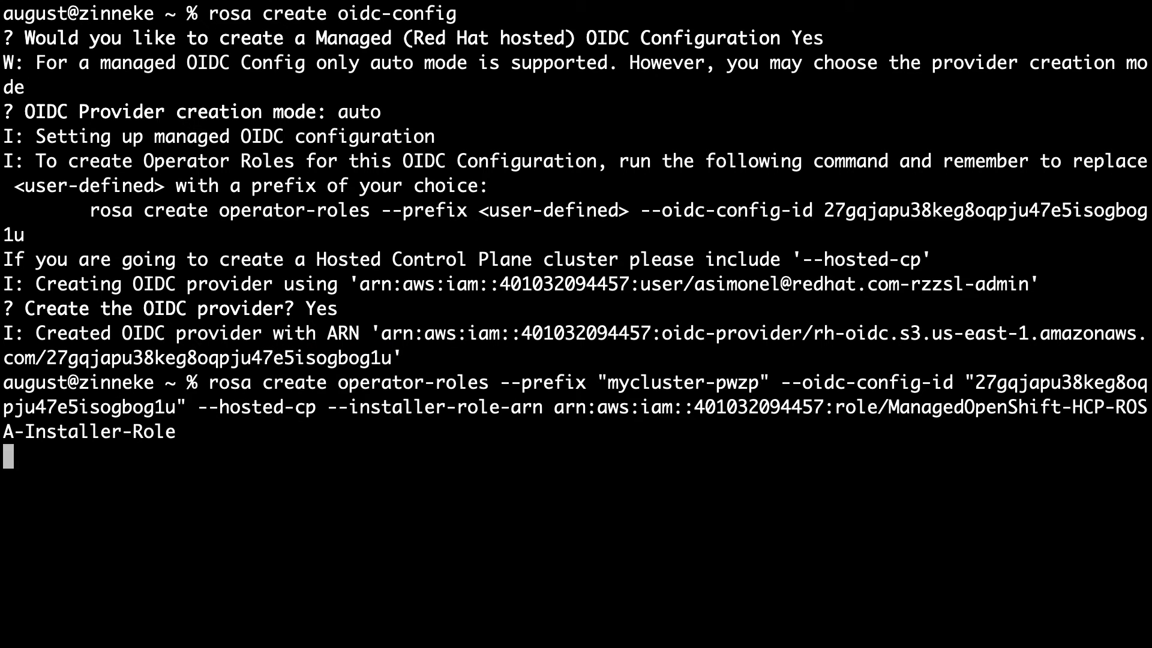
{"action": "key", "text": "Enter"}
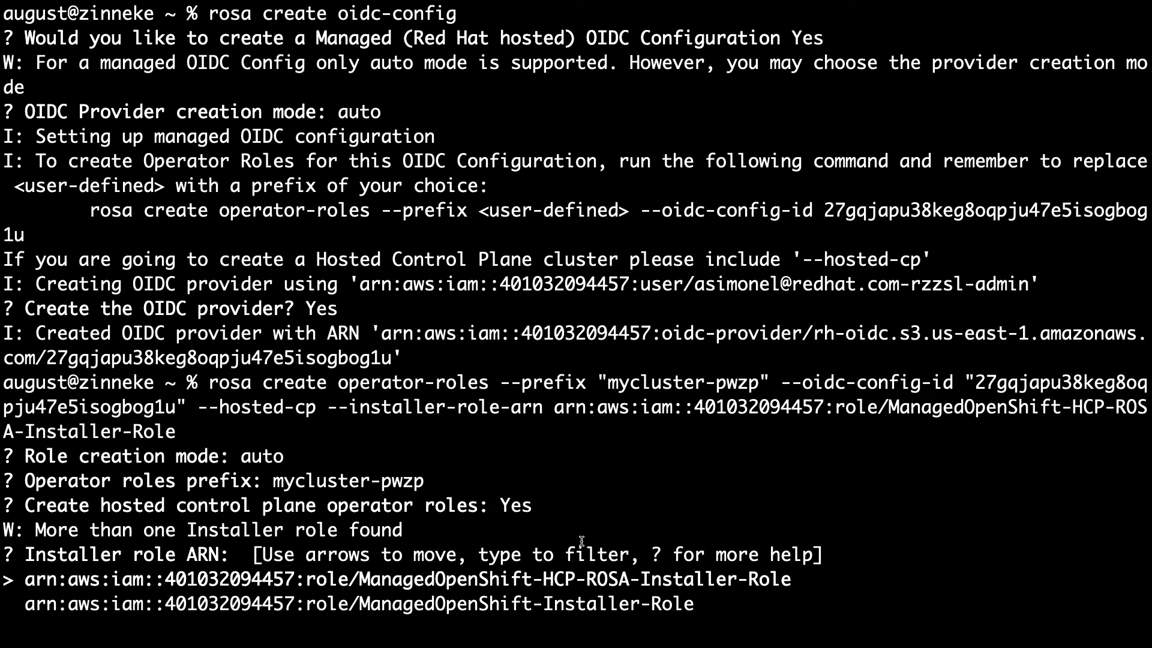
{"action": "key", "text": "Enter"}
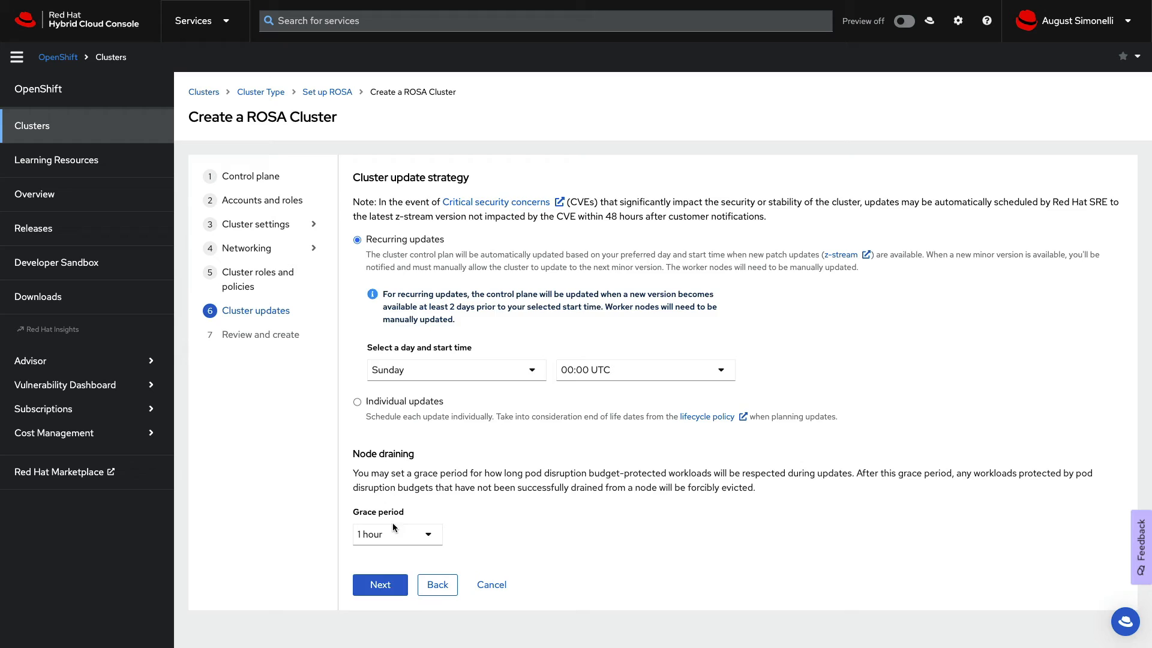
Keep recurring Sunday 00:00 UTC updates, review the summary, and create mycluster
{"action": "left_click", "coordinate": [380, 584]}
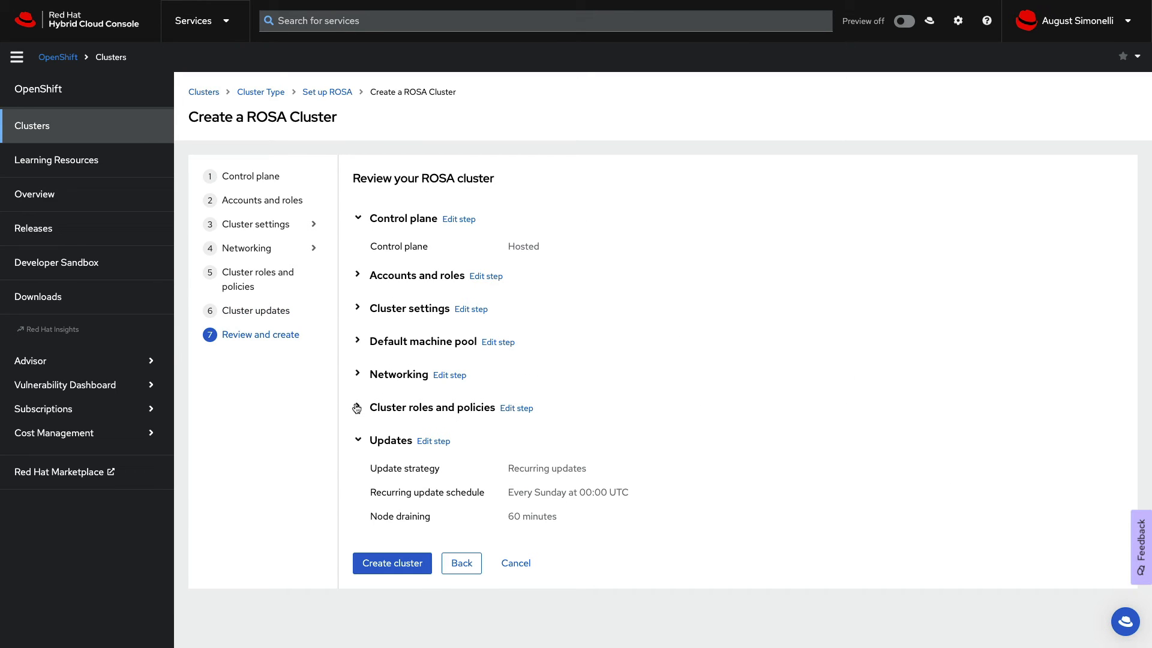
{"action": "left_click", "coordinate": [357, 218]}
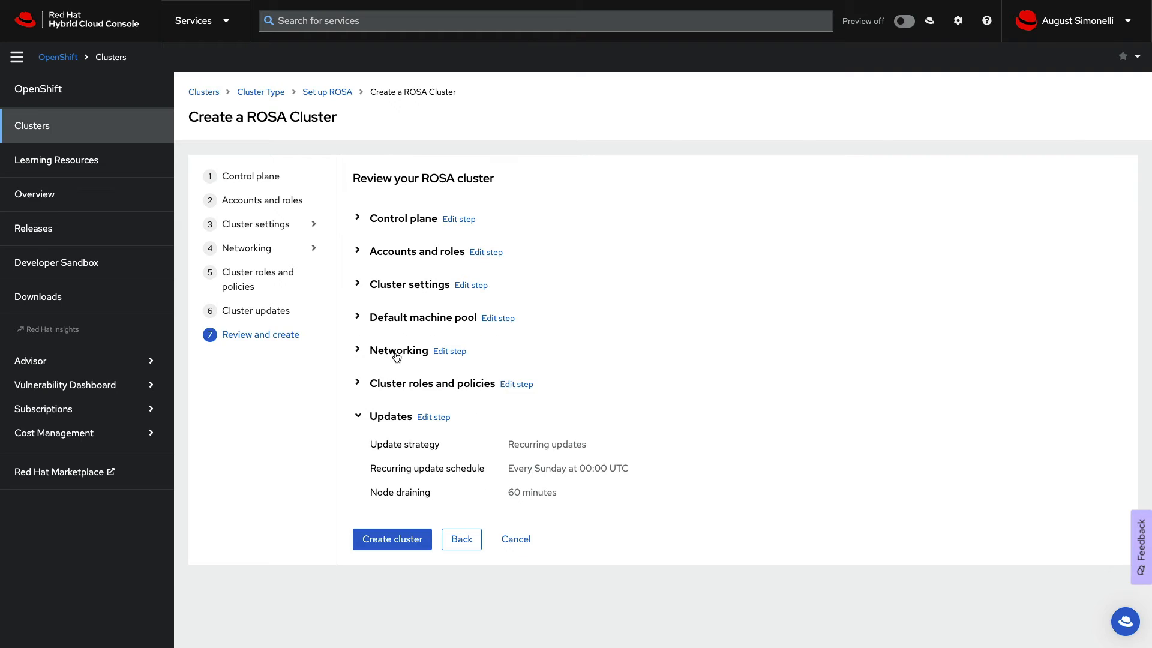
{"action": "left_click", "coordinate": [391, 539]}
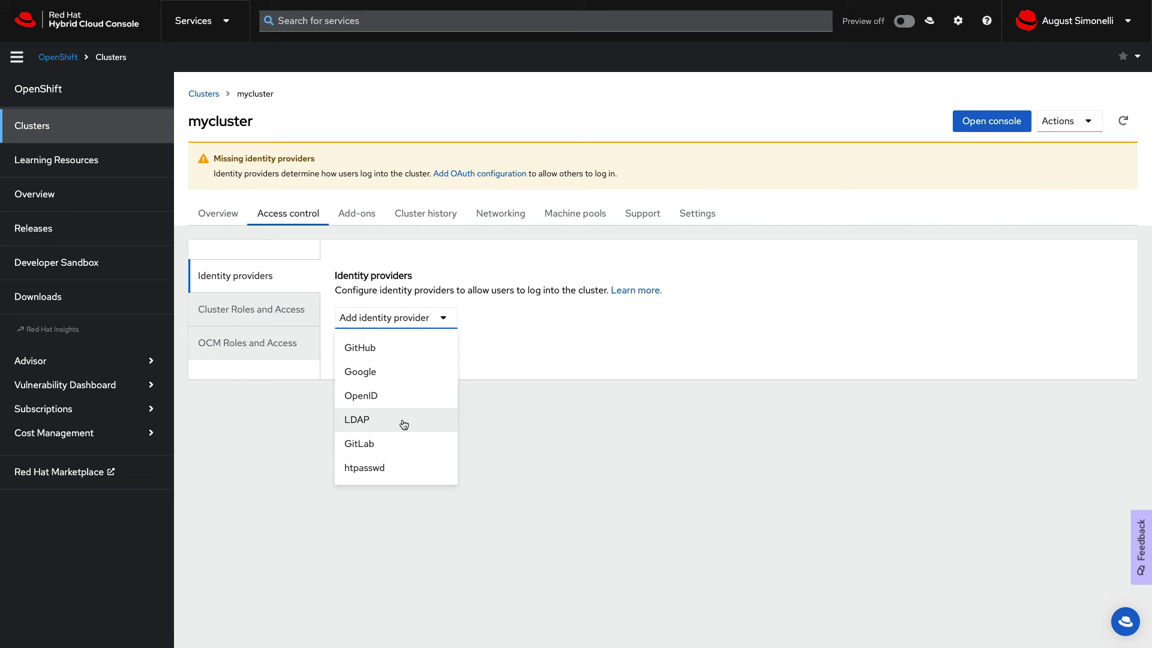
Add an htpasswd provider for user august and grant august dedicated-admins access
{"action": "left_click", "coordinate": [364, 468]}
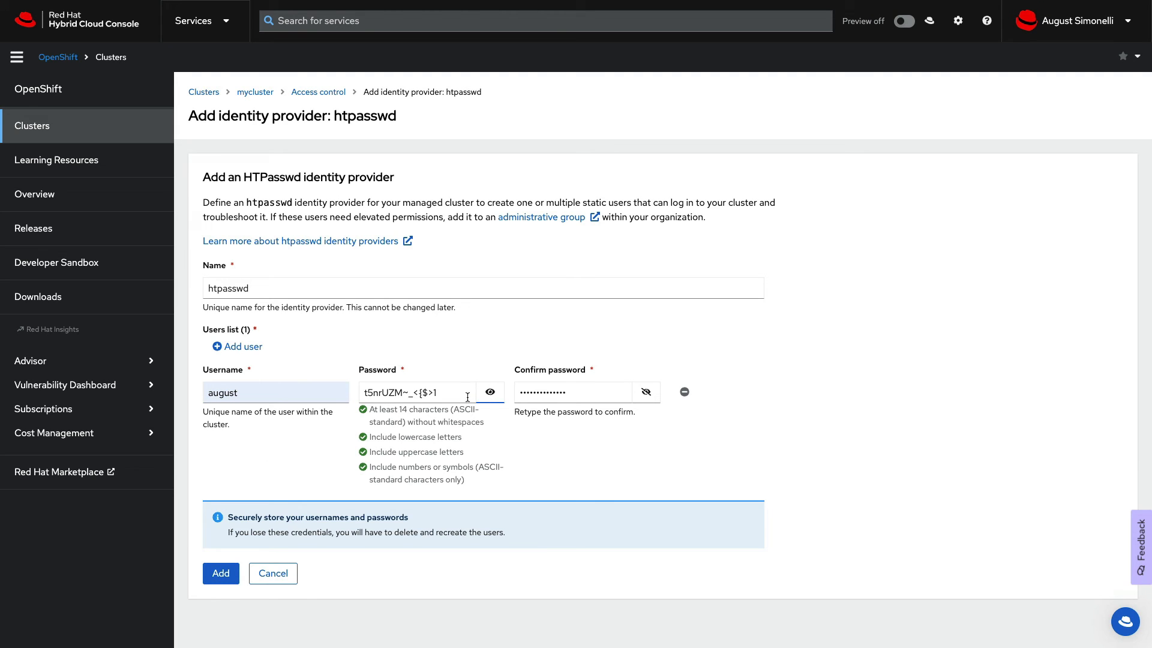
{"action": "mouse_move", "coordinate": [445, 391]}
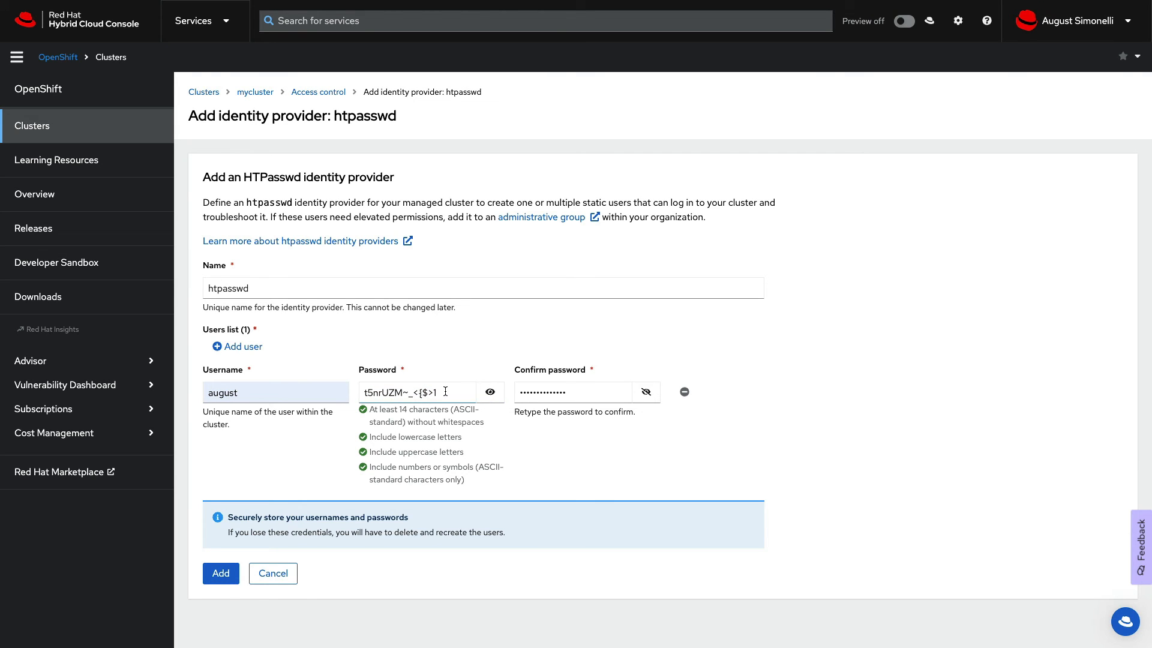
{"action": "left_click", "coordinate": [221, 573]}
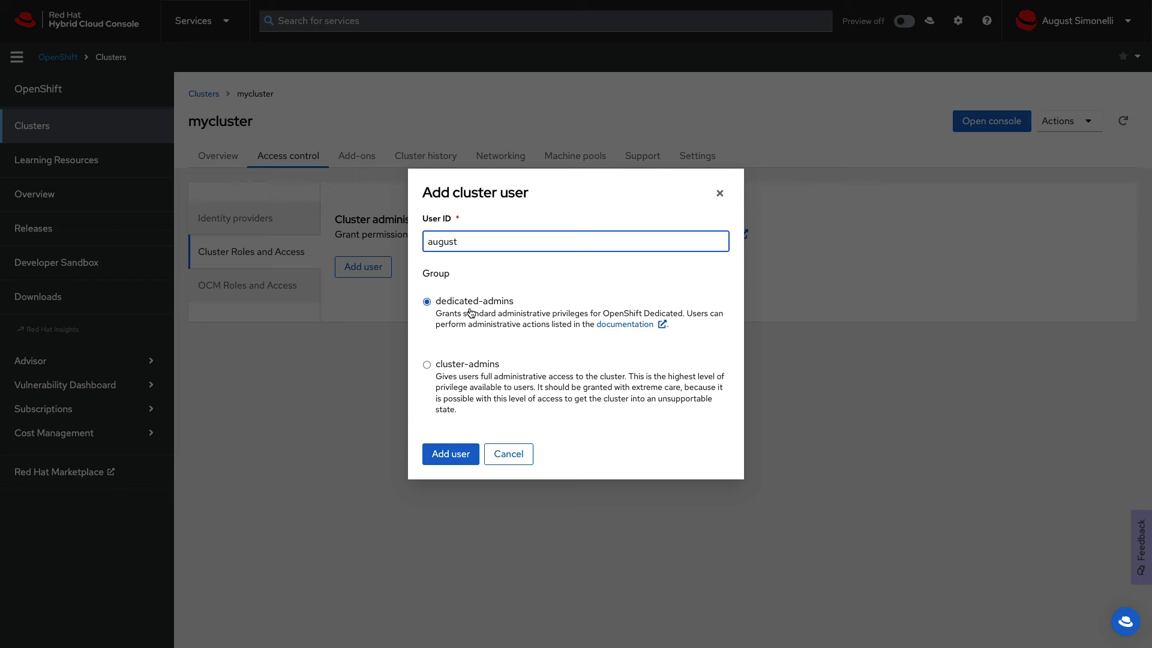
{"action": "left_click", "coordinate": [450, 453]}
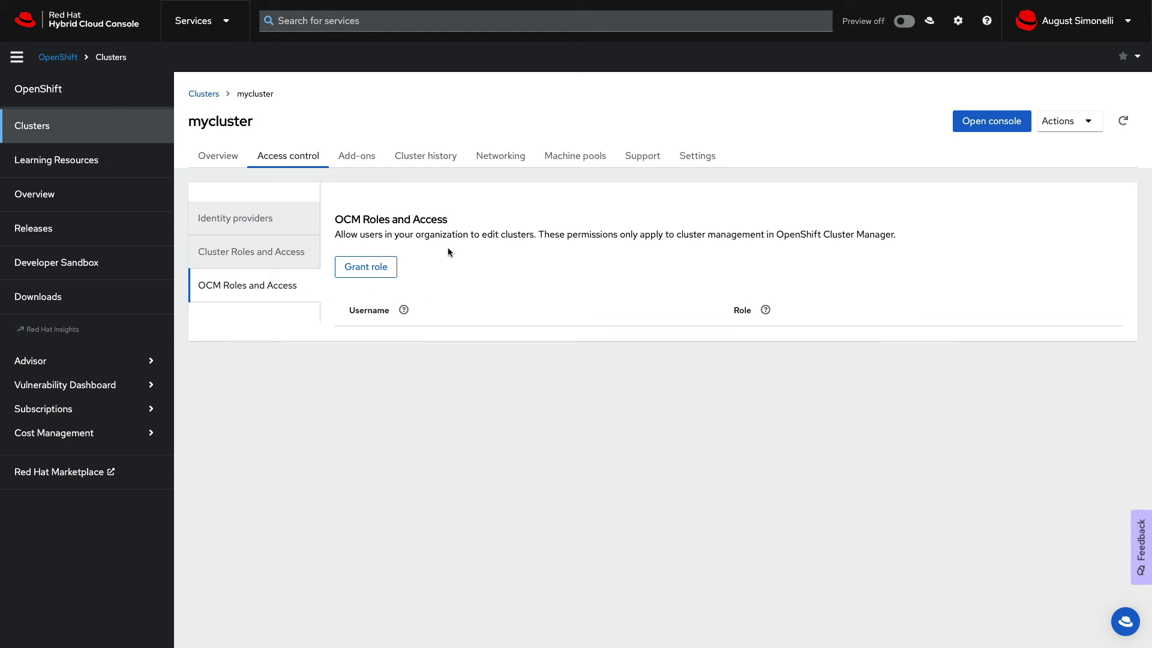
Review mycluster's Add-ons, Networking, Machine pools and Settings (4.14.1), then launch its web console
{"action": "left_click", "coordinate": [356, 156]}
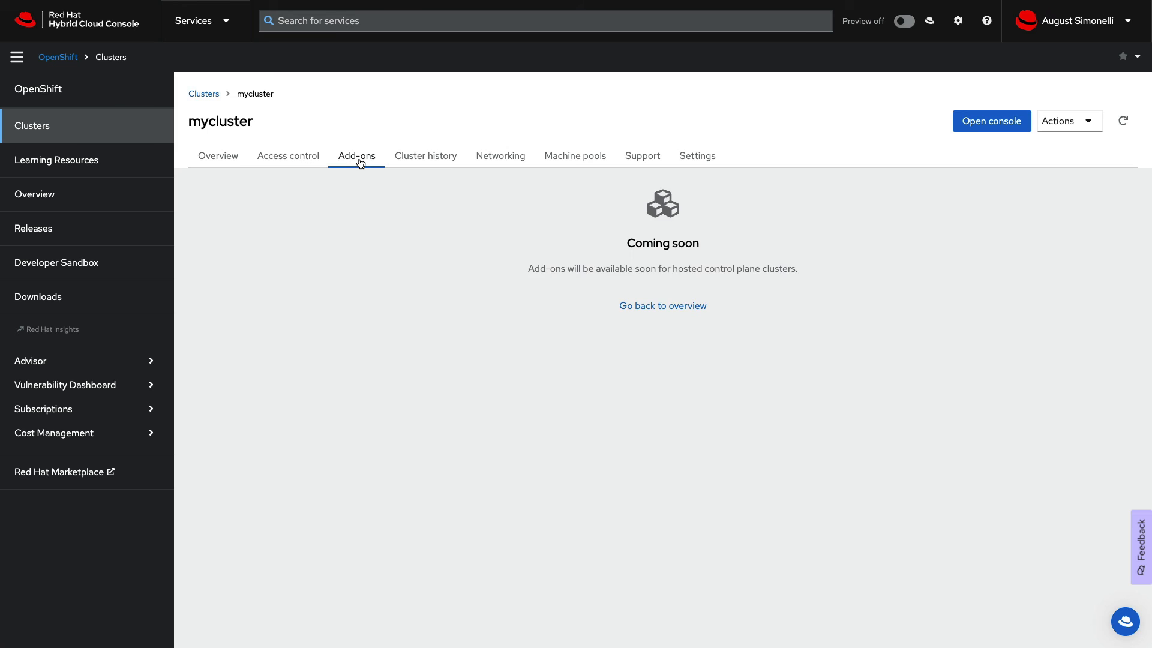
{"action": "left_click", "coordinate": [501, 155]}
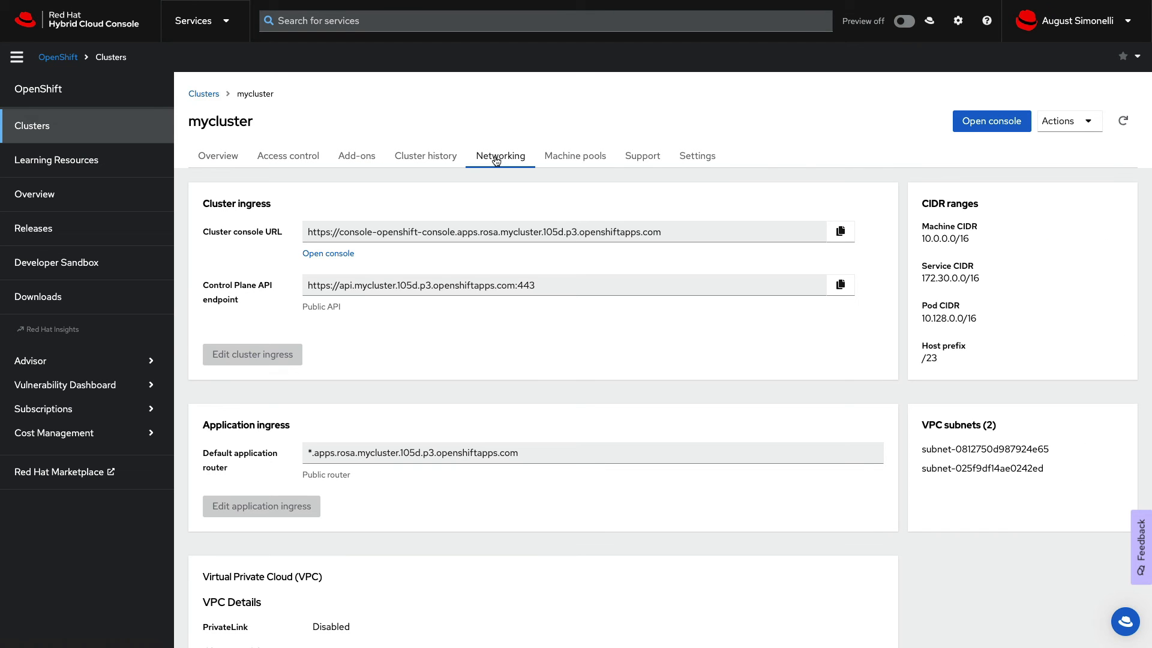
{"action": "left_click", "coordinate": [574, 156]}
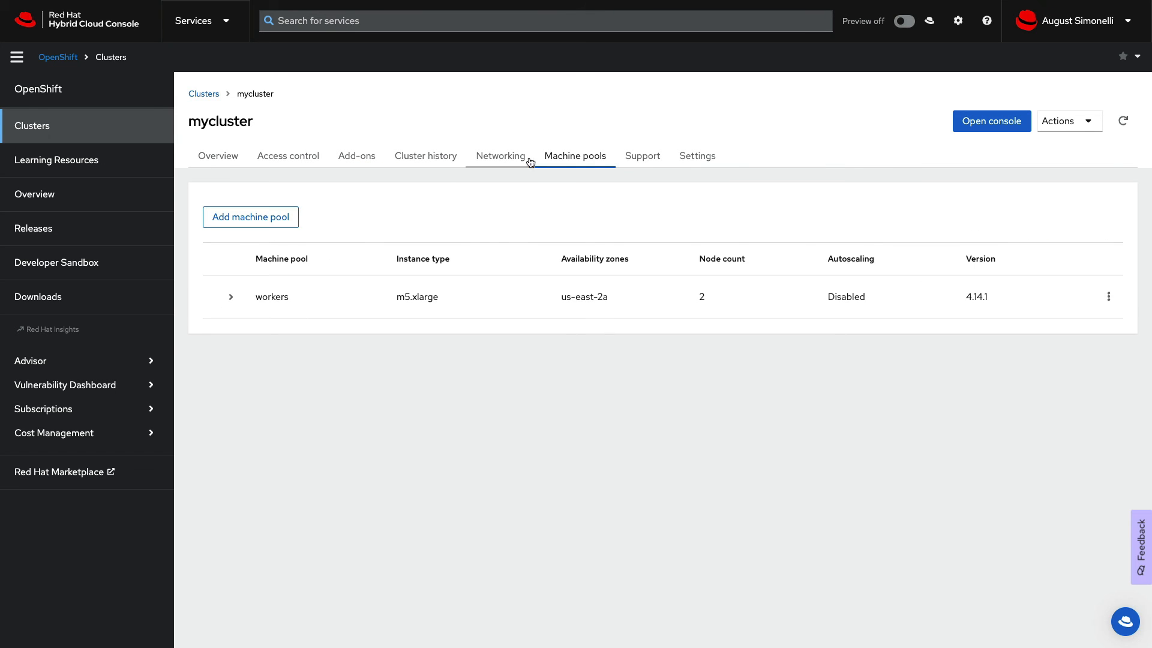
{"action": "left_click", "coordinate": [697, 156]}
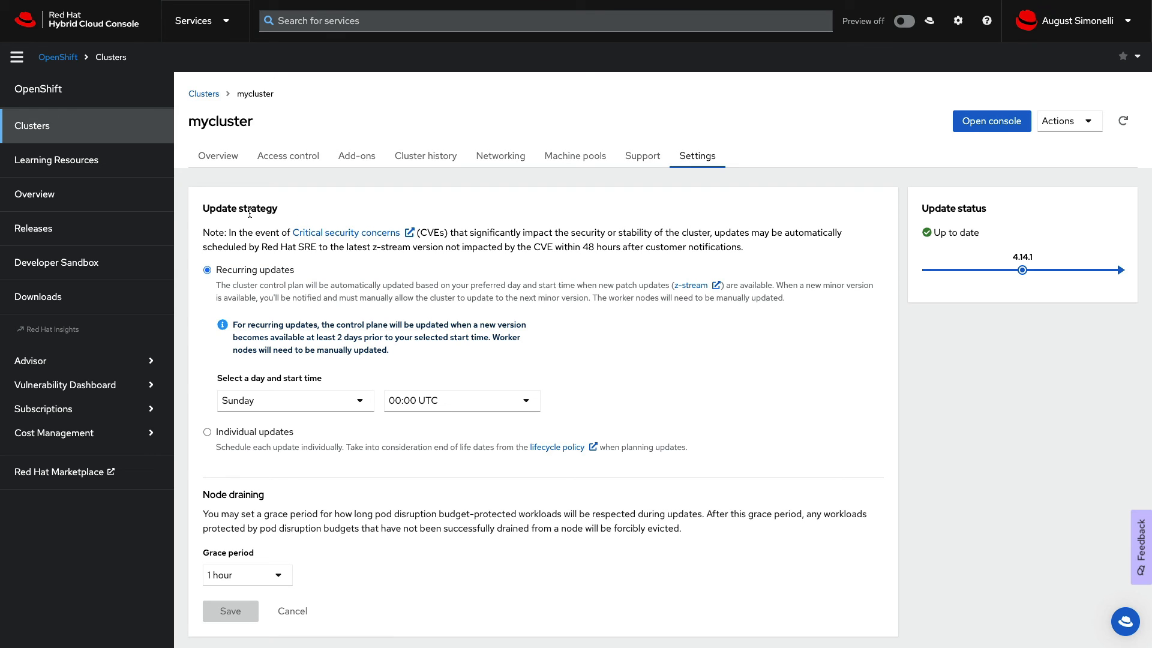
{"action": "left_click", "coordinate": [992, 120]}
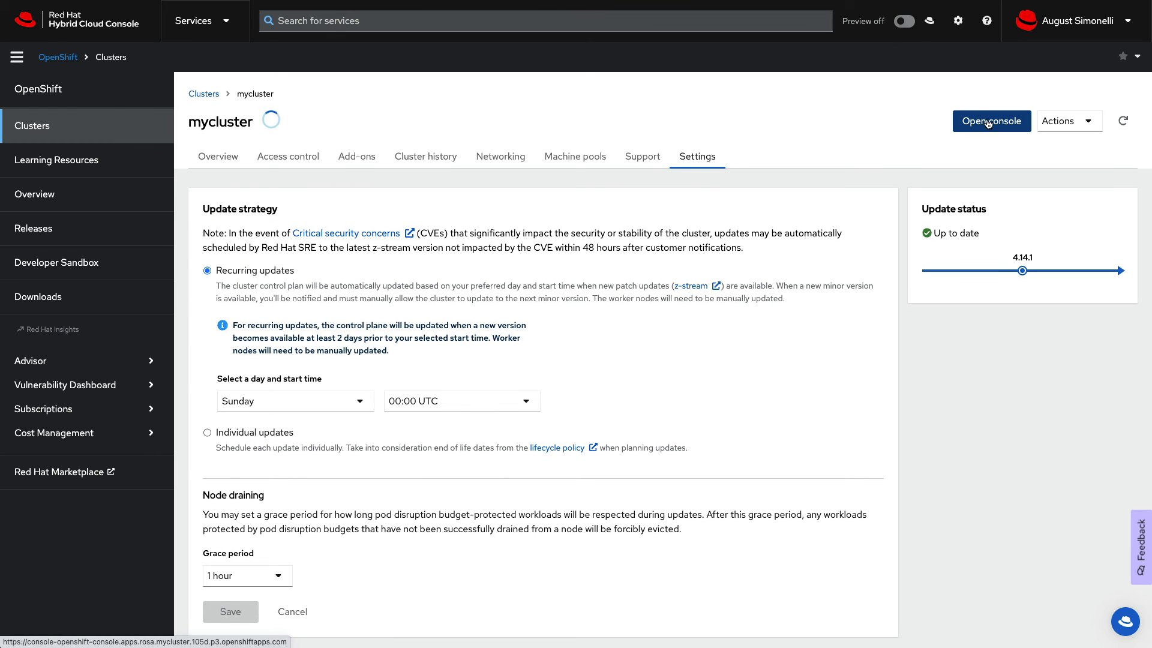
Log in as htpasswd user 'august' using the saved password
{"action": "left_click", "coordinate": [991, 121]}
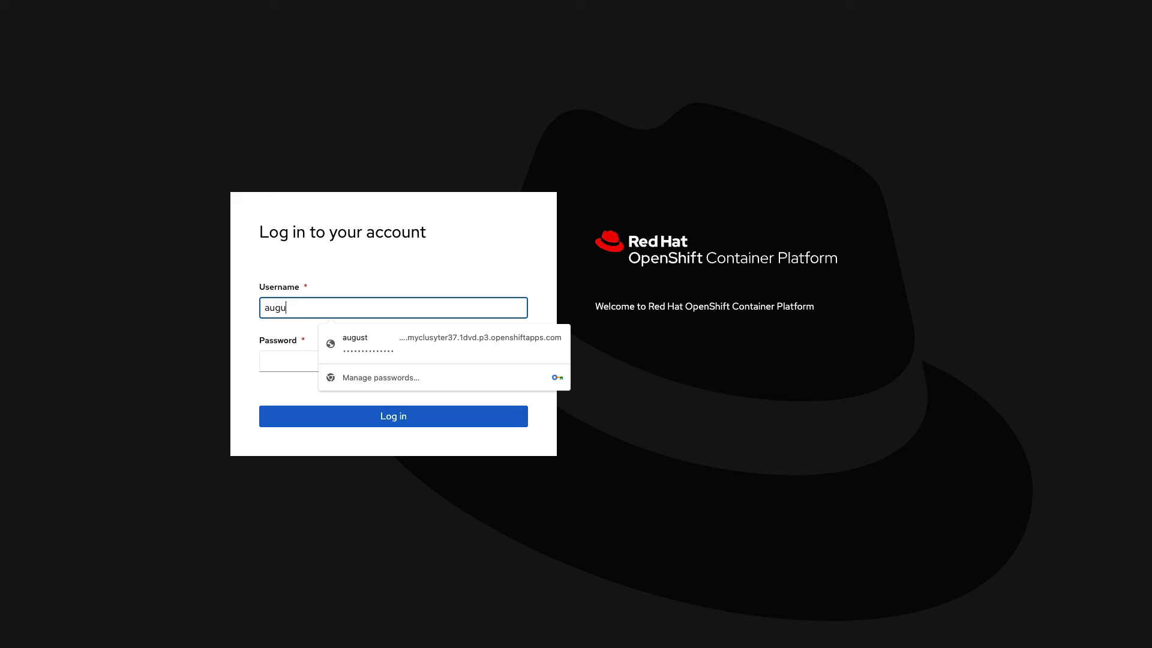
{"action": "left_click", "coordinate": [393, 416]}
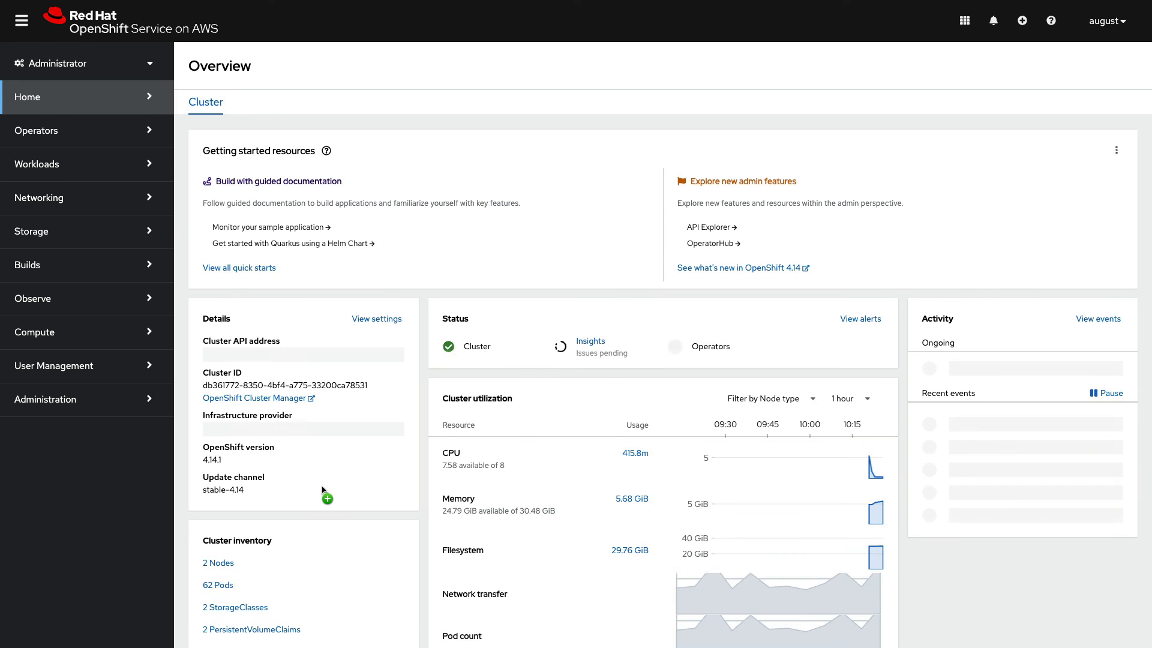